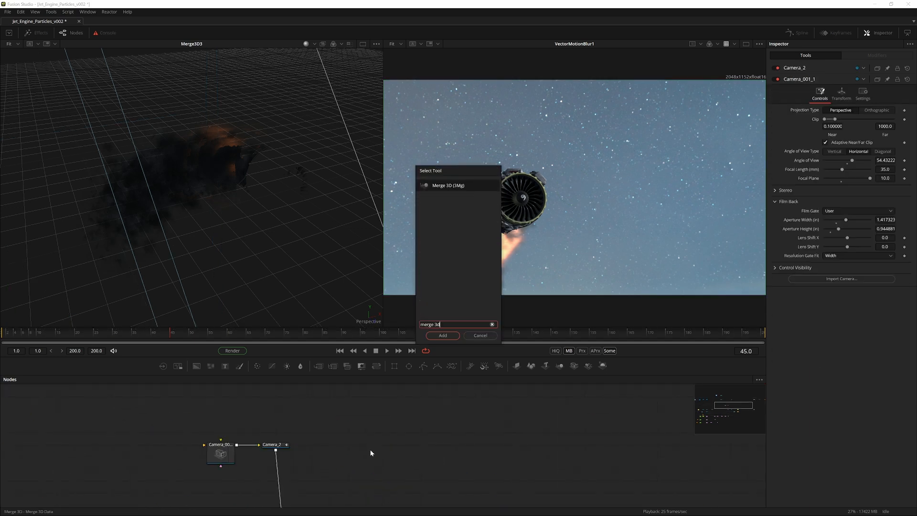
# Step: Add a Merge 3D combining the second camera with the engine model
pyautogui.click(442, 335)
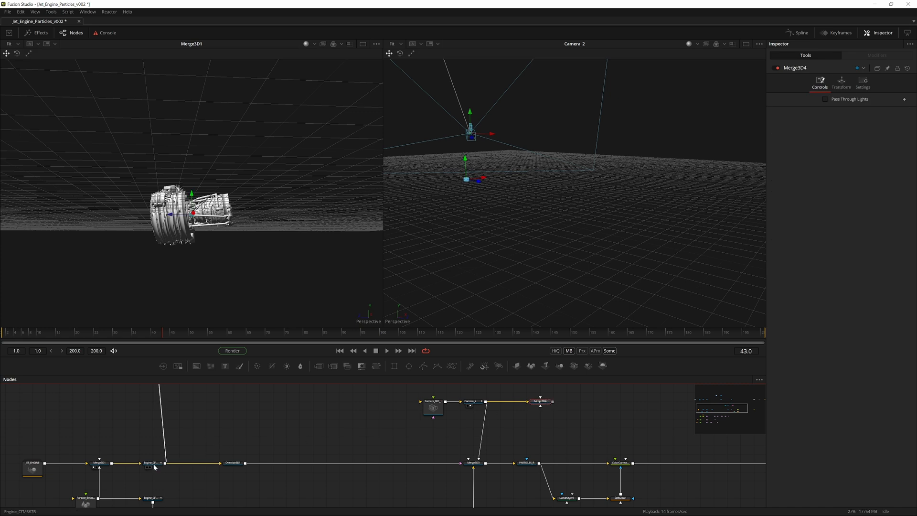
pyautogui.click(539, 418)
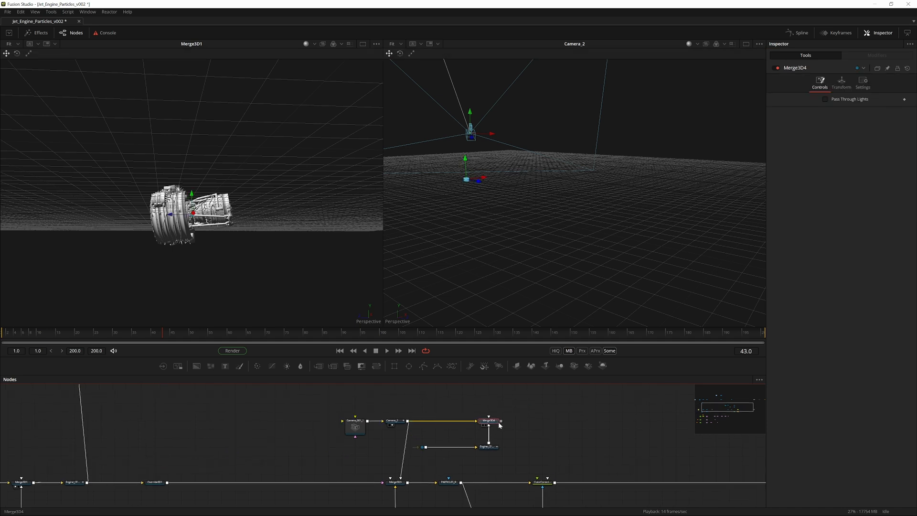
# Step: Add a Renderer 3D set to Hardware Renderer with Lighting enabled
pyautogui.write('renderer 3d')
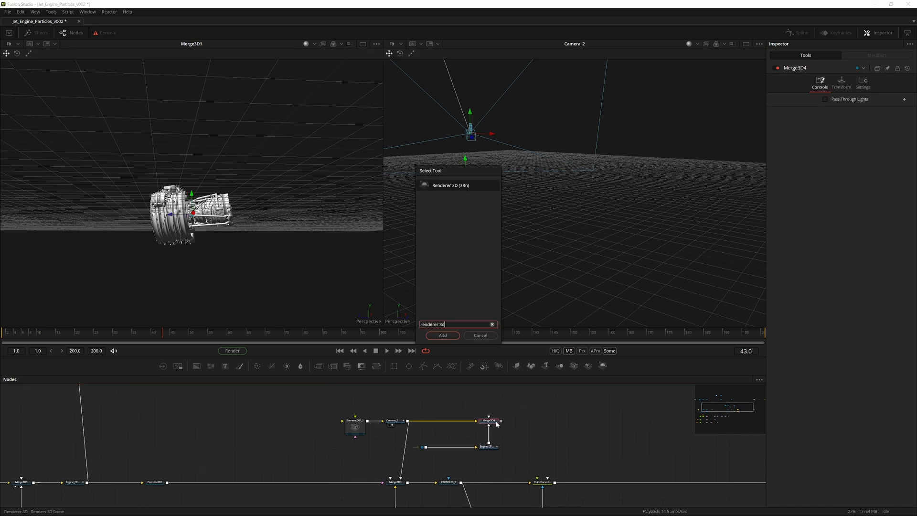
pyautogui.click(442, 335)
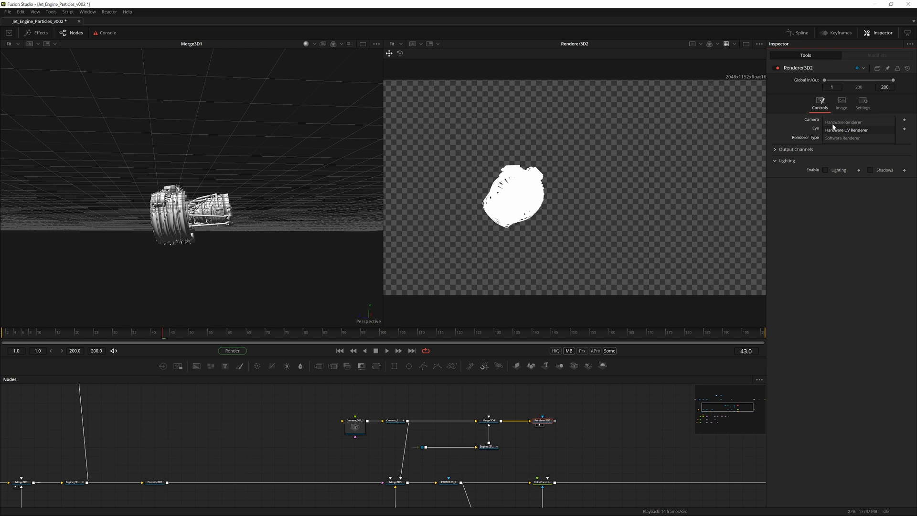
pyautogui.click(842, 122)
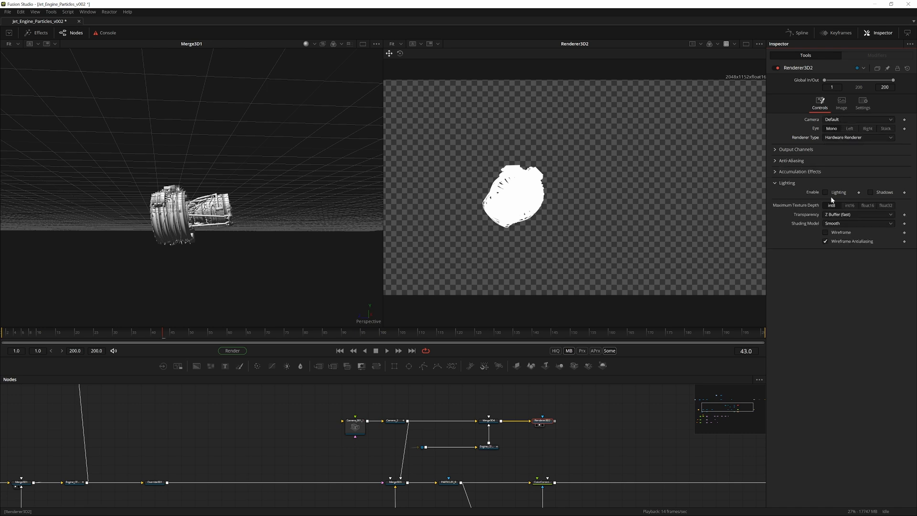
pyautogui.click(824, 192)
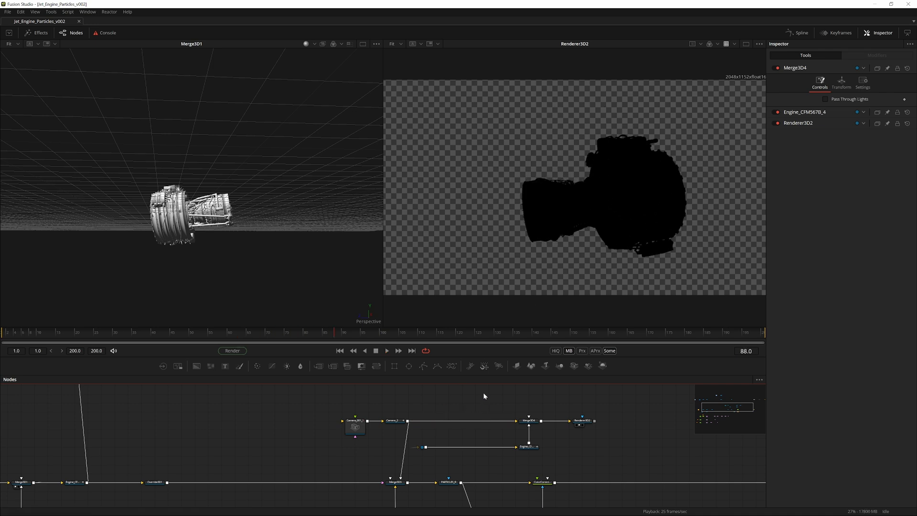
# Step: Add another Merge 3D joining a point light with the engine model
pyautogui.write('mer')
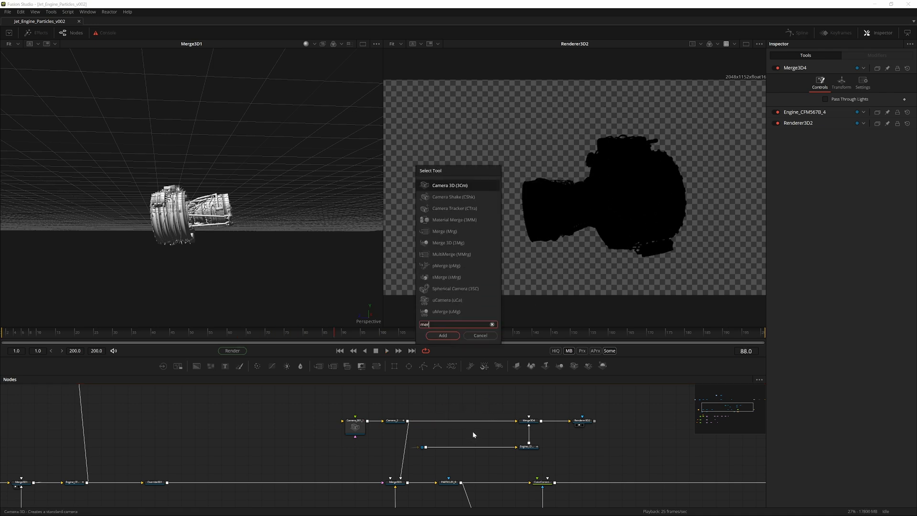
pyautogui.click(442, 335)
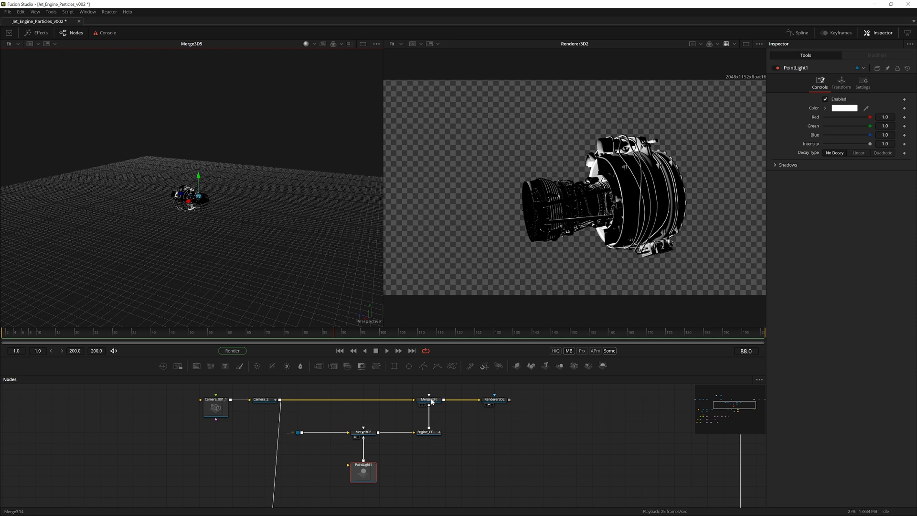
pyautogui.click(429, 399)
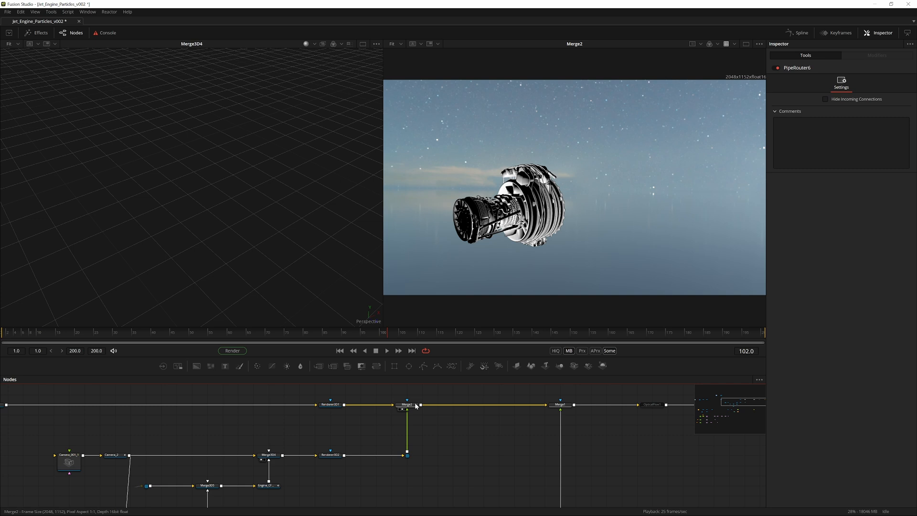
# Step: Set PointLight1's colour to orange #FF7300 and adjust its decay
pyautogui.click(406, 404)
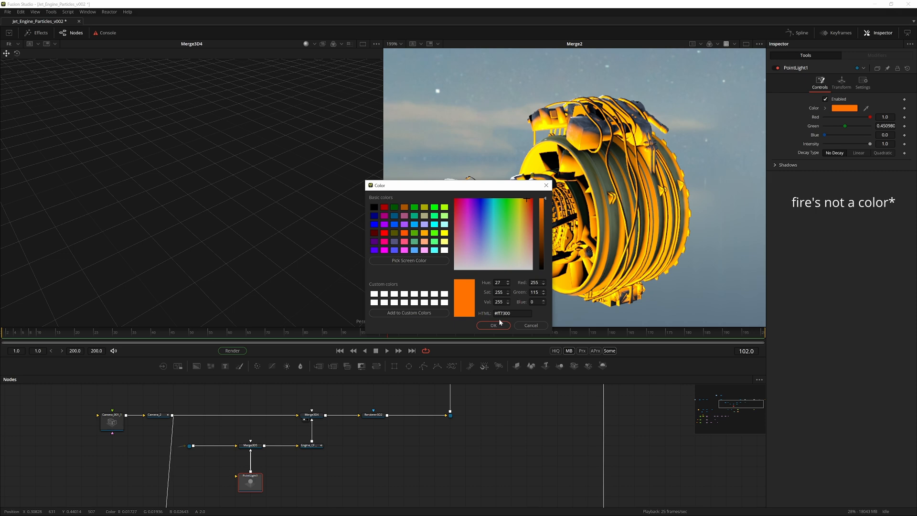
pyautogui.click(493, 325)
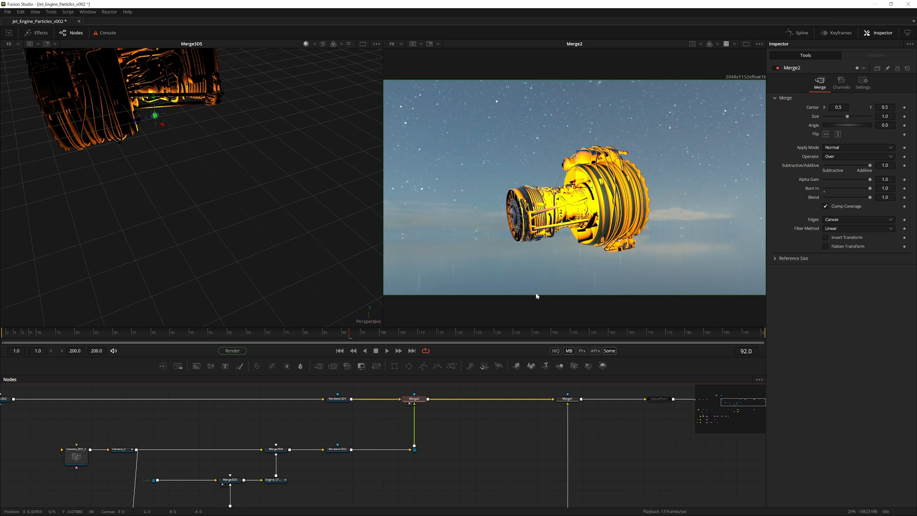
pyautogui.moveTo(869, 197); pyautogui.dragTo(829, 197)
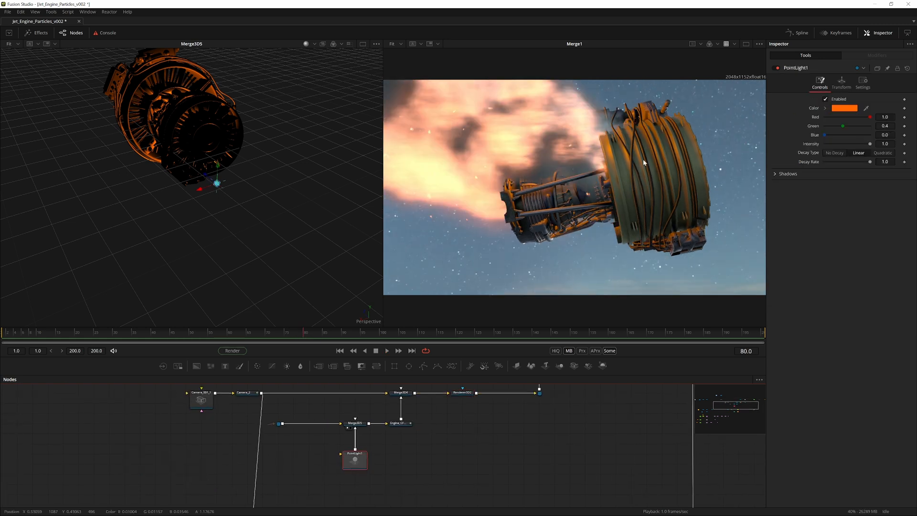
# Step: Modify PointLight1's Intensity with a Shake modifier and tweak its settings
pyautogui.rightClick(905, 144)
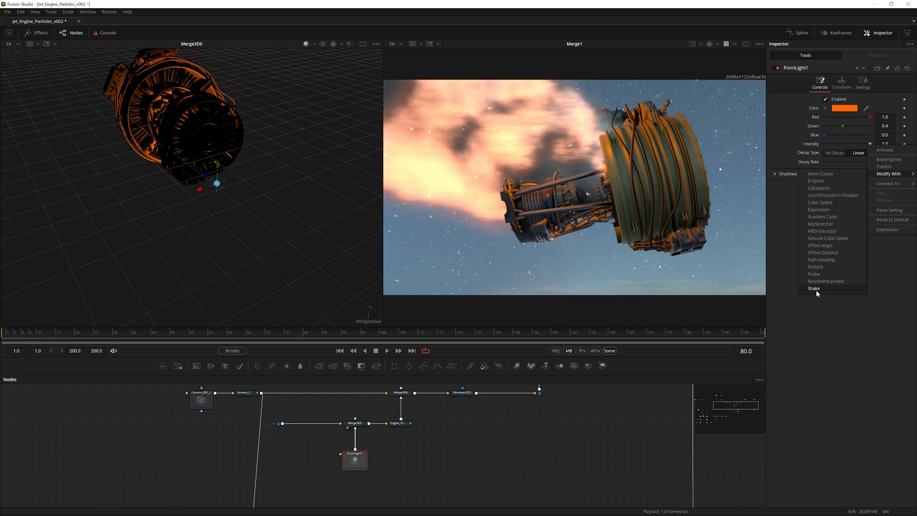
pyautogui.click(814, 288)
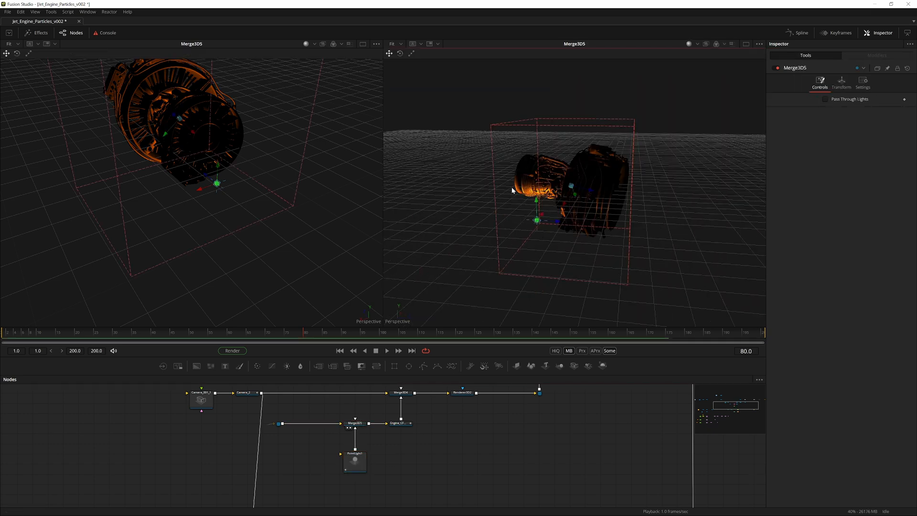
pyautogui.click(385, 351)
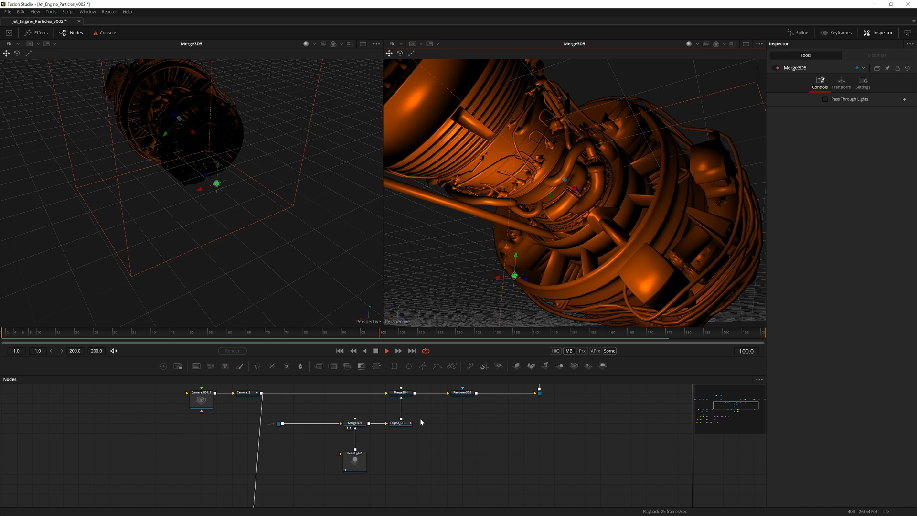
pyautogui.click(353, 460)
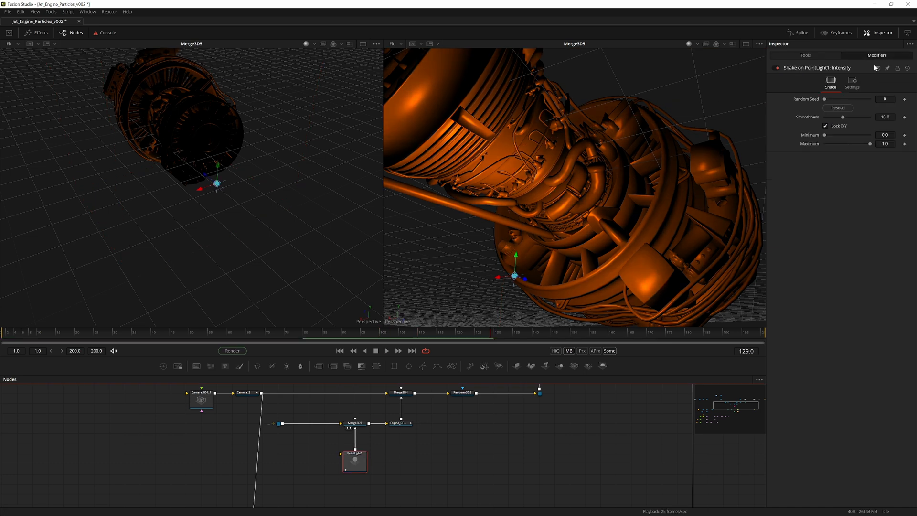
pyautogui.moveTo(842, 118); pyautogui.dragTo(831, 118)
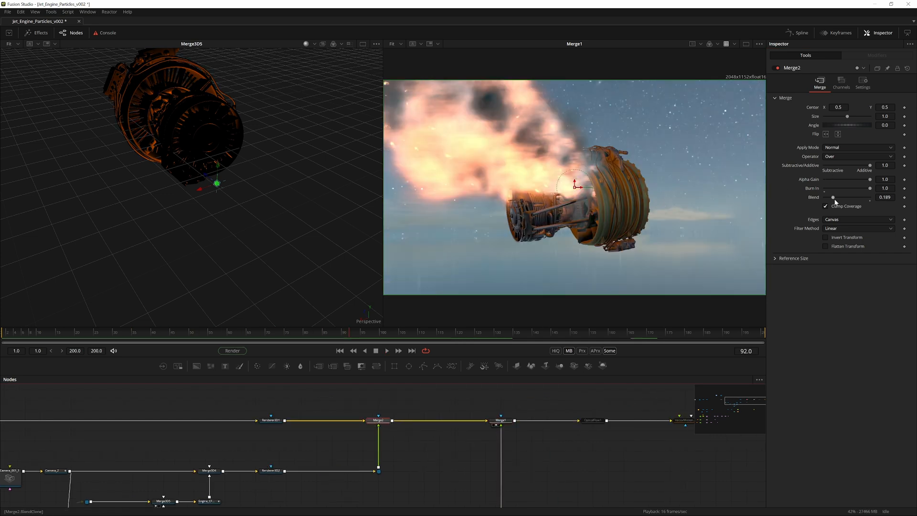
# Step: Lower Merge2's Blend to about 0.189 so the engine layer fades into the fire
pyautogui.moveTo(833, 197); pyautogui.dragTo(846, 196)
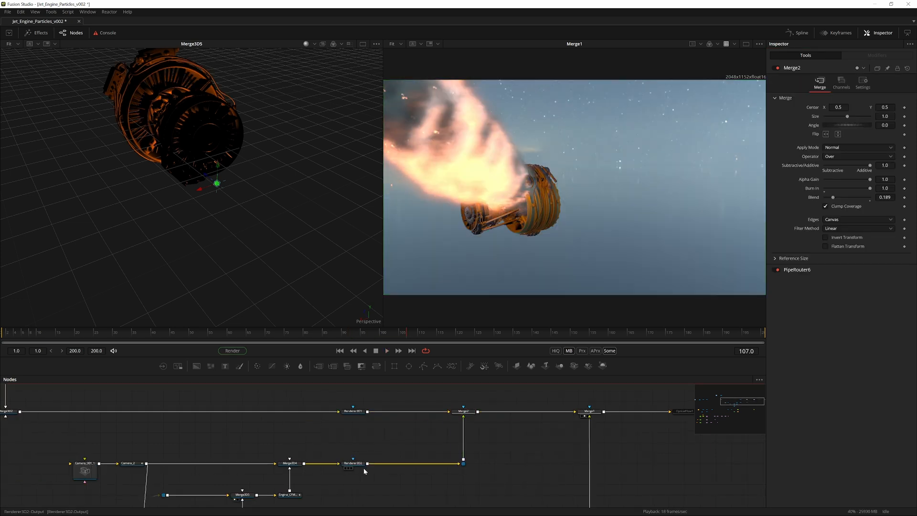
pyautogui.click(353, 463)
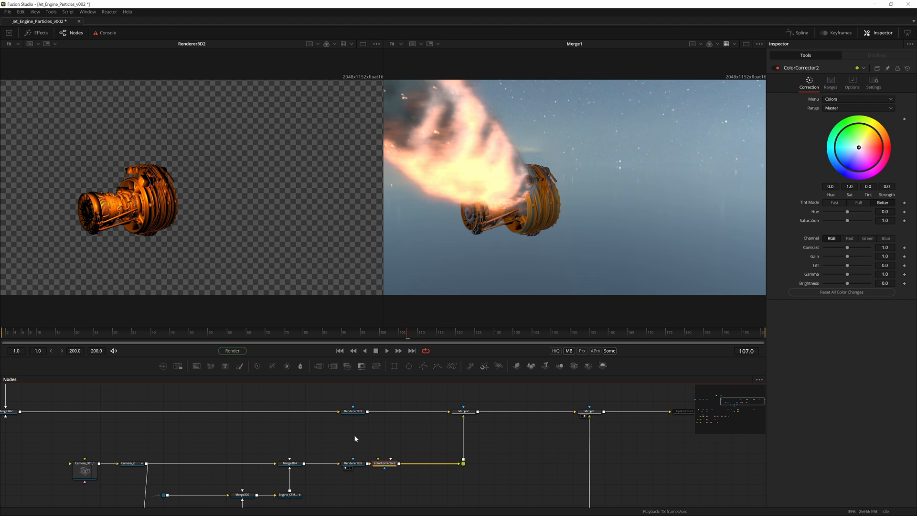
# Step: Enable Pre-Divide/Post-Multiply and set saturation 0.83, contrast 1.25 on the engine corrector
pyautogui.click(851, 82)
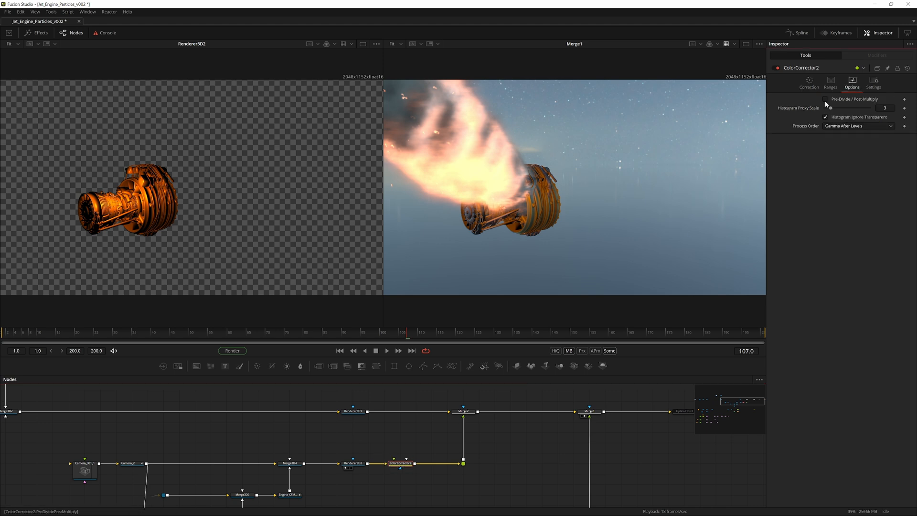
pyautogui.click(809, 82)
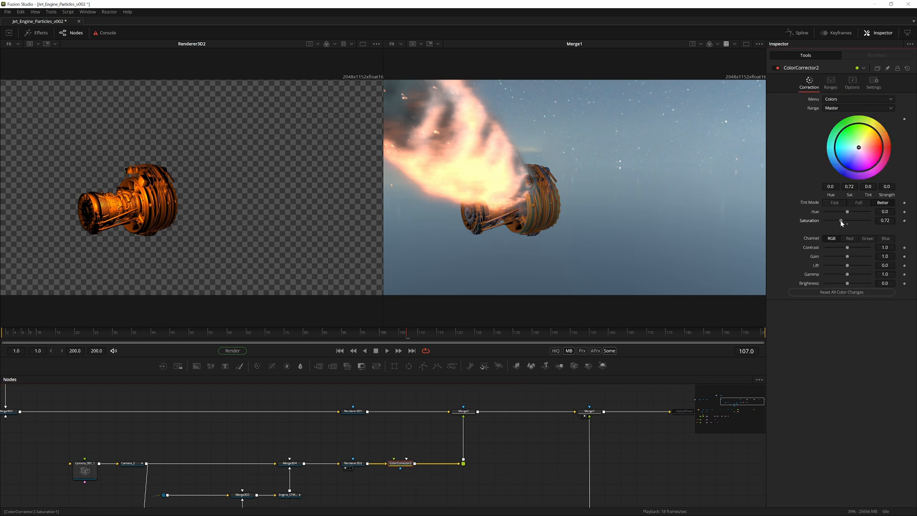
pyautogui.moveTo(847, 256); pyautogui.dragTo(863, 256)
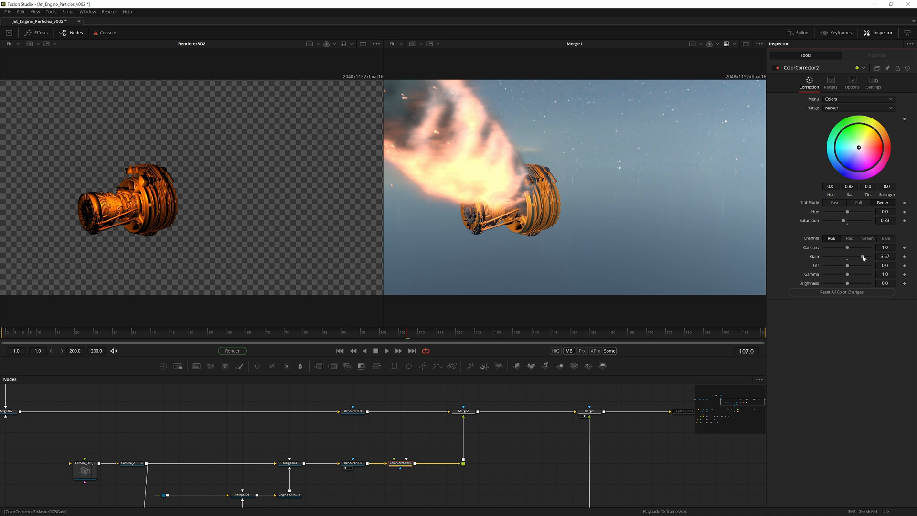
pyautogui.moveTo(847, 246); pyautogui.dragTo(858, 246)
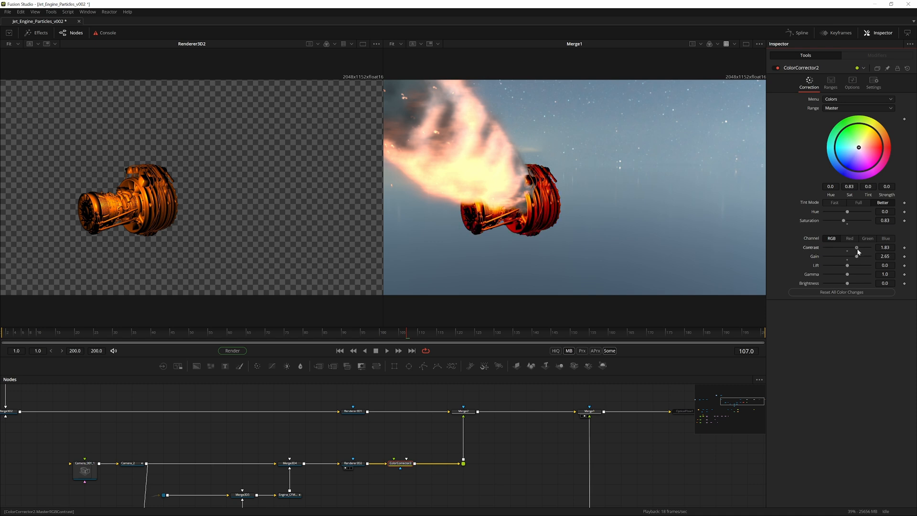
pyautogui.moveTo(857, 246); pyautogui.dragTo(850, 247)
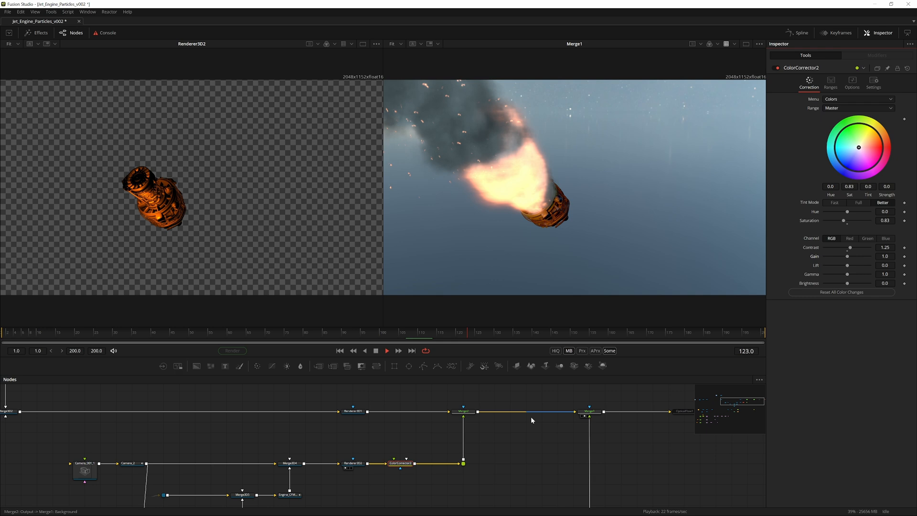
pyautogui.click(494, 410)
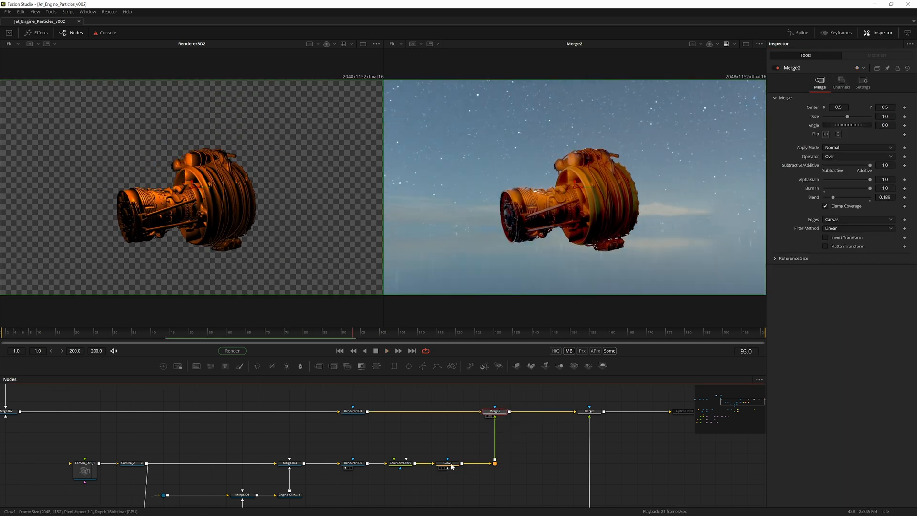
# Step: Insert a Glow after ColorCorrector2 on the graded engine render
pyautogui.click(447, 464)
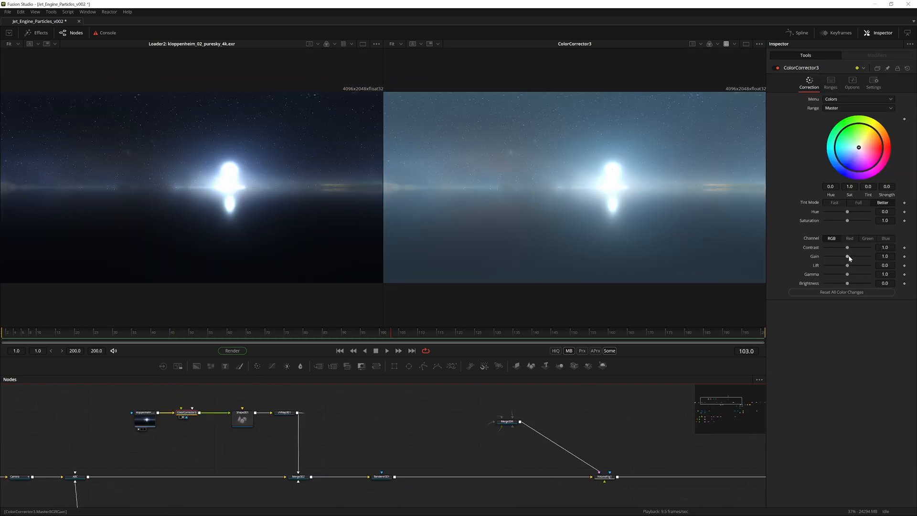
# Step: Darken the puresky HDRI by lowering its gain to 0.25 and adjusting contrast
pyautogui.moveTo(847, 256); pyautogui.dragTo(832, 256)
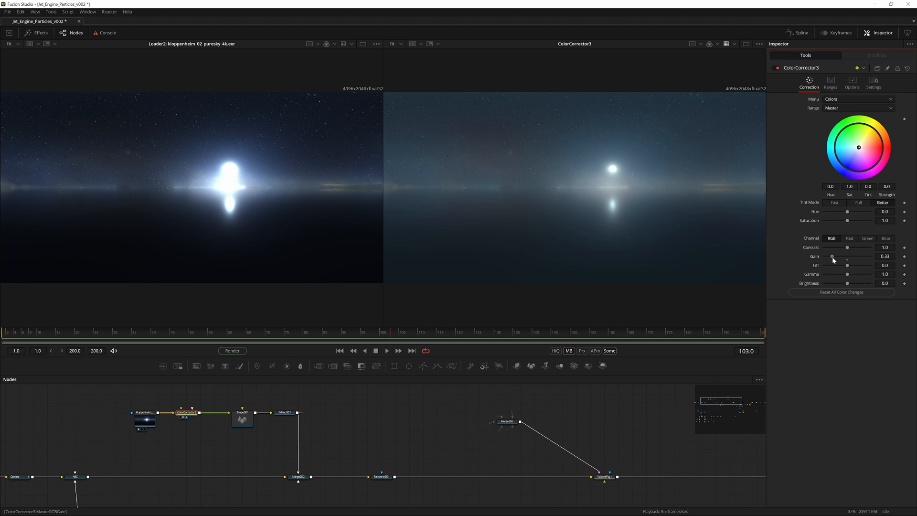
pyautogui.click(381, 475)
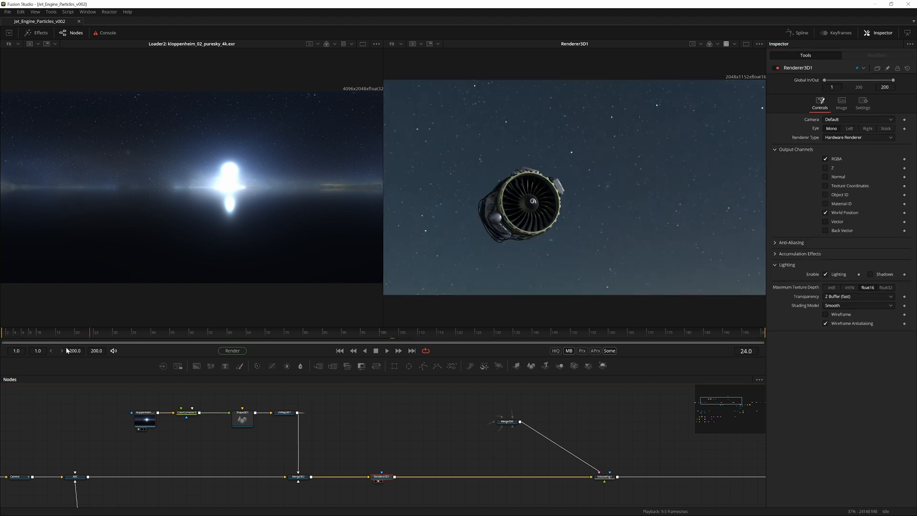
pyautogui.click(185, 412)
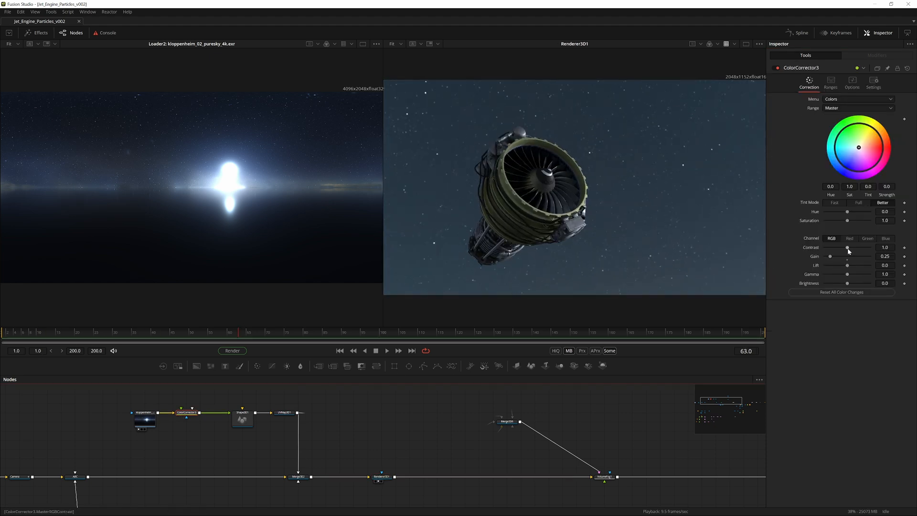
pyautogui.moveTo(847, 246); pyautogui.dragTo(850, 247)
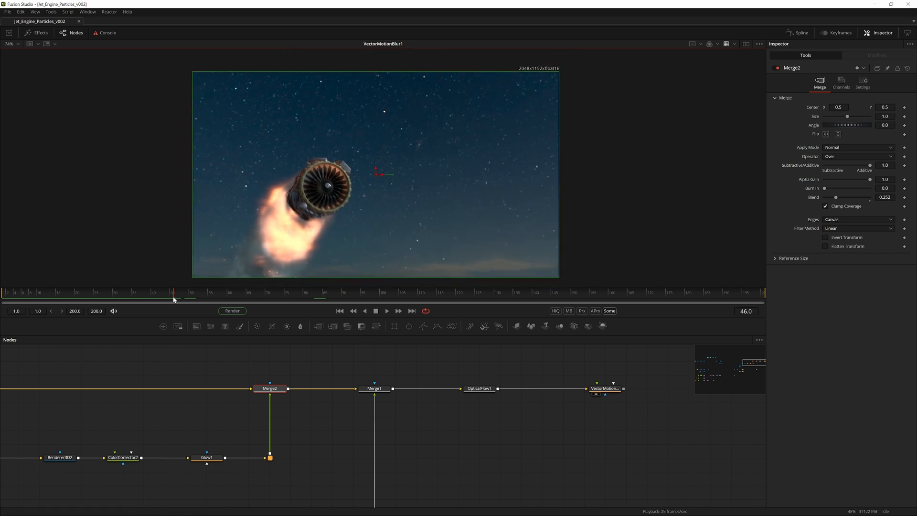
# Step: Scrub to an early frame and view the Merge1 composite of engine, flames and sky
pyautogui.click(218, 295)
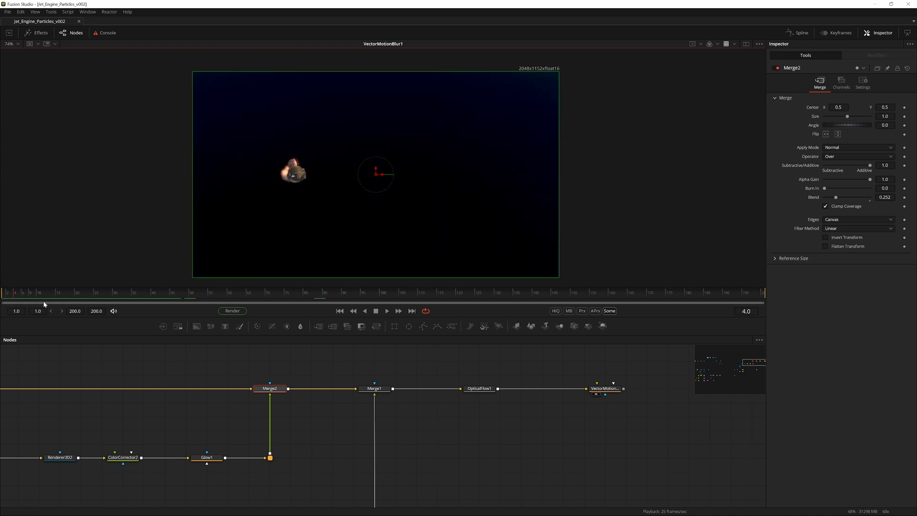
pyautogui.click(172, 292)
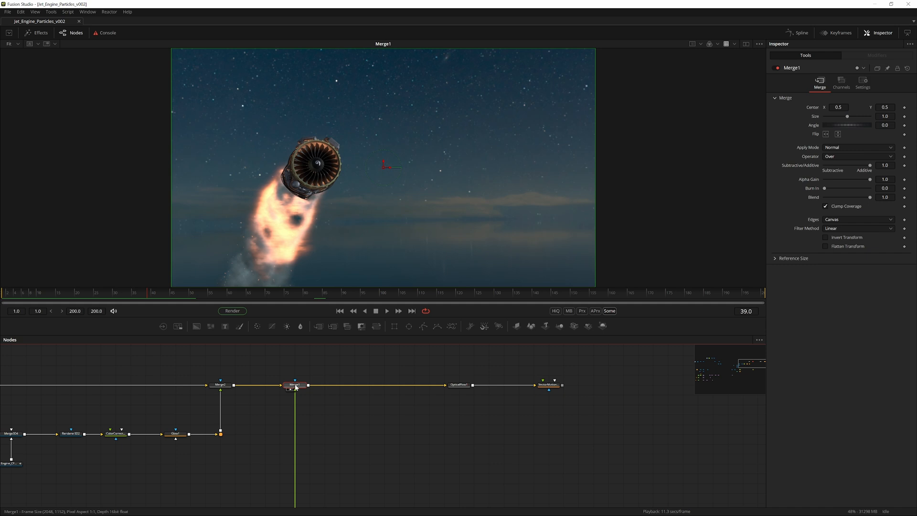
pyautogui.moveTo(294, 384); pyautogui.dragTo(397, 385)
pyautogui.write('blur')
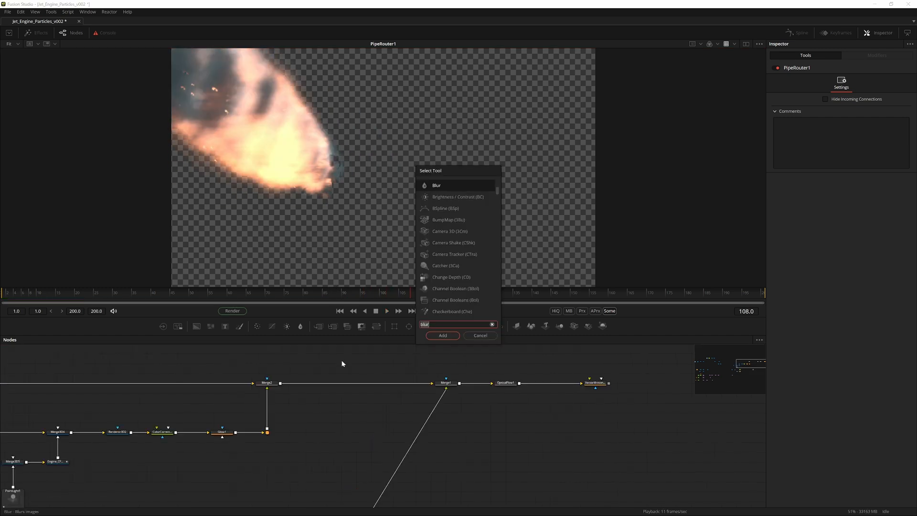
# Step: Insert a Displace before Merge1 driven by FastNoise with scale 20 and detail 10
pyautogui.write('displace')
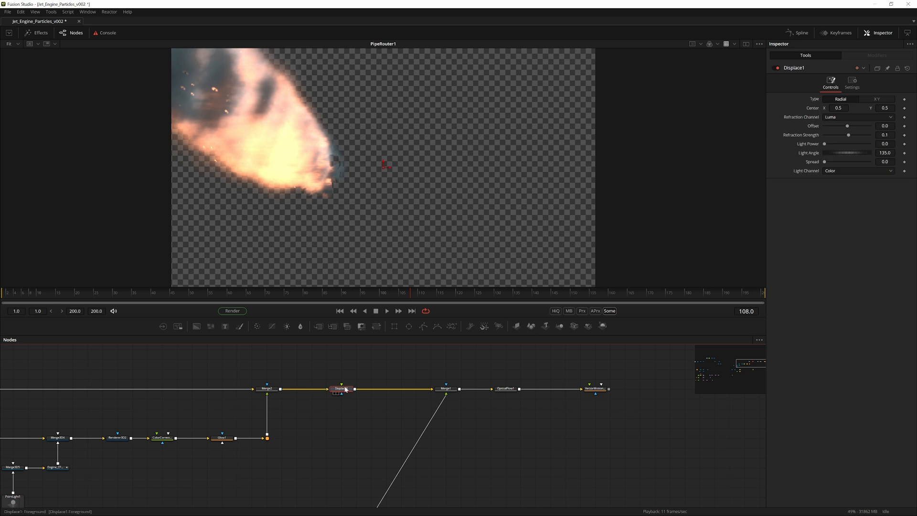
pyautogui.click(446, 389)
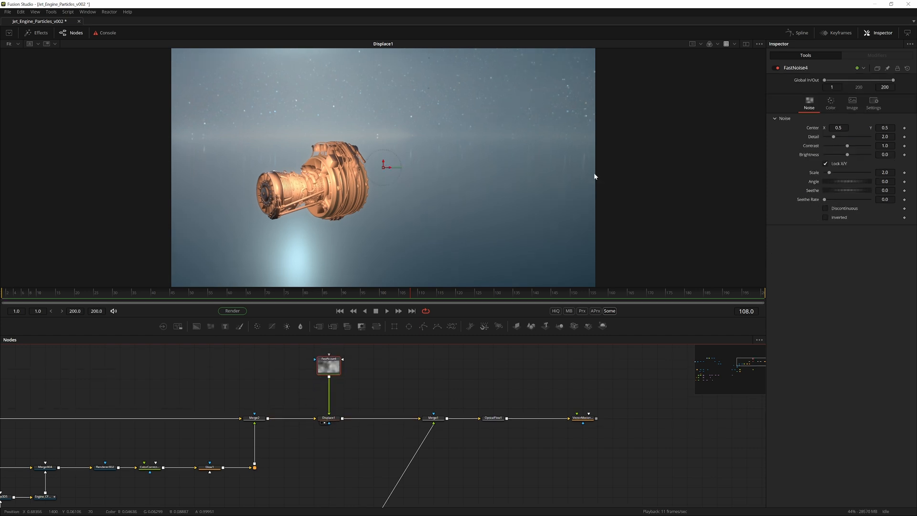
pyautogui.moveTo(833, 173); pyautogui.dragTo(854, 173)
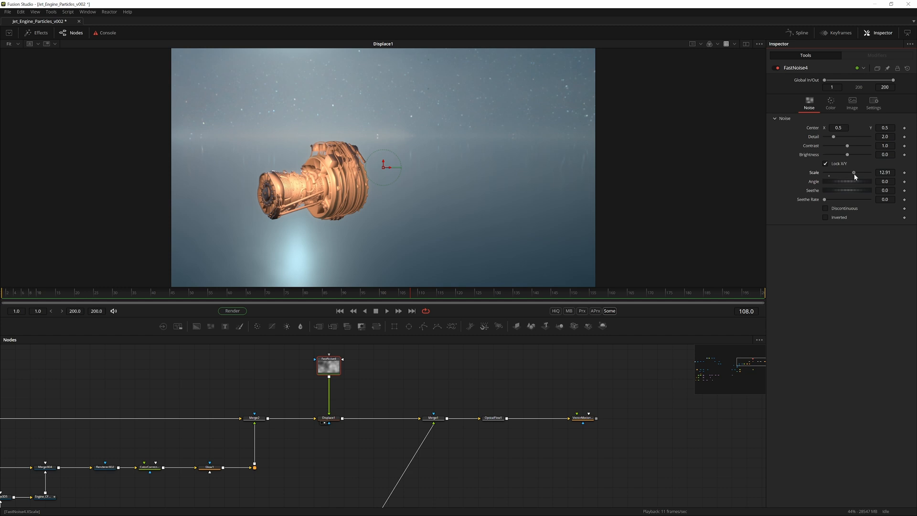
pyautogui.moveTo(853, 173); pyautogui.dragTo(869, 173)
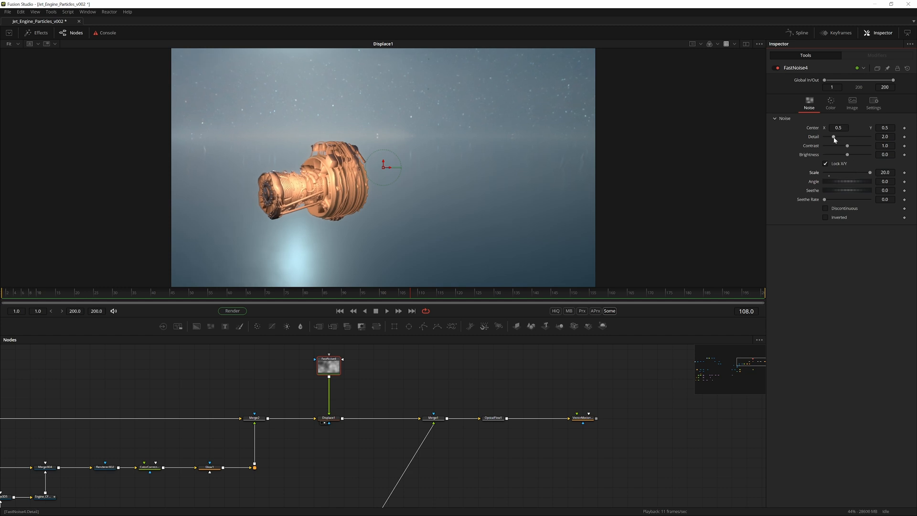
pyautogui.moveTo(833, 136); pyautogui.dragTo(869, 137)
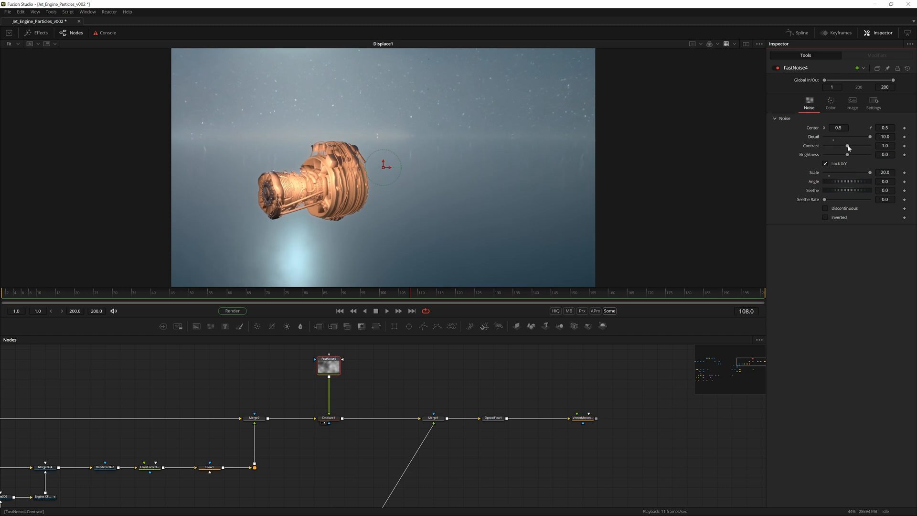
pyautogui.moveTo(837, 145); pyautogui.dragTo(854, 145)
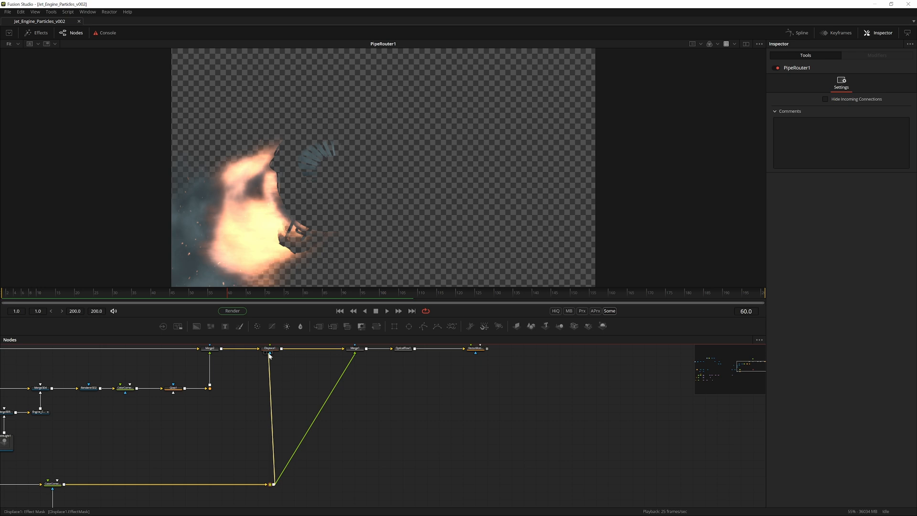
# Step: View Displace1 and route the flame branch into its effect mask input
pyautogui.click(270, 348)
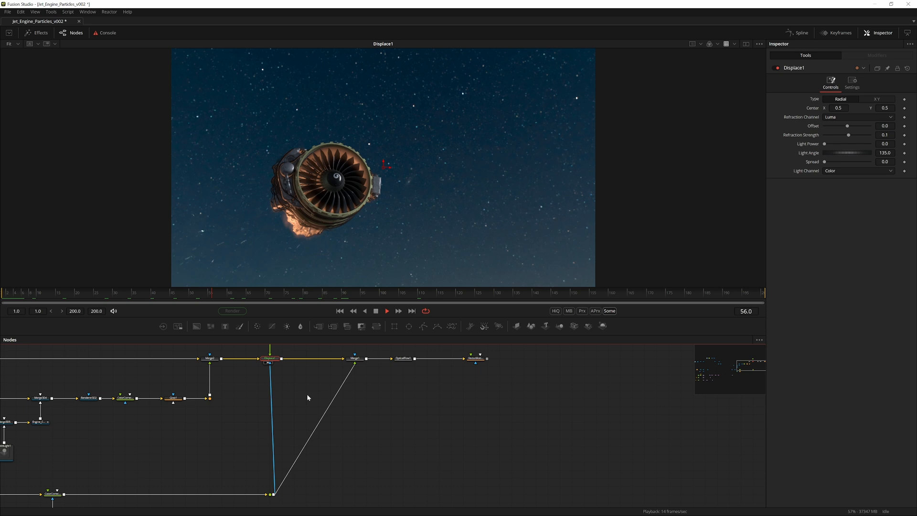
pyautogui.click(354, 358)
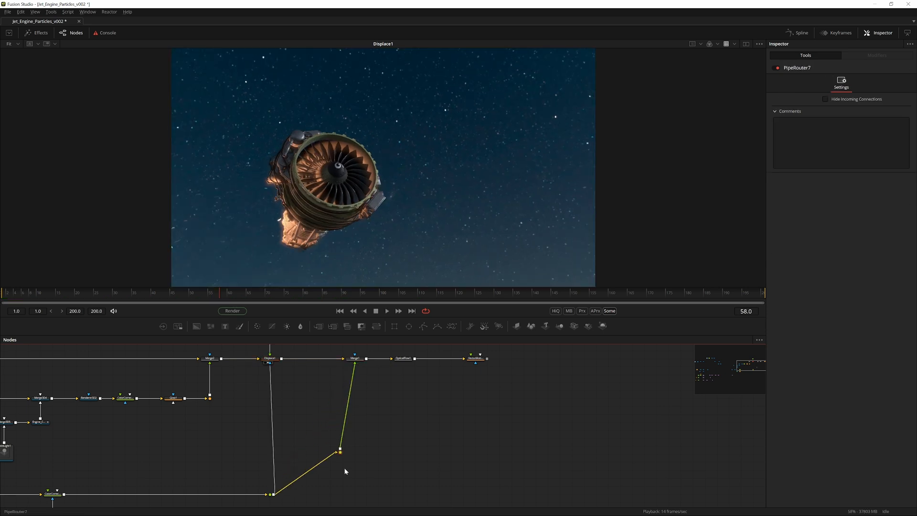
pyautogui.click(354, 357)
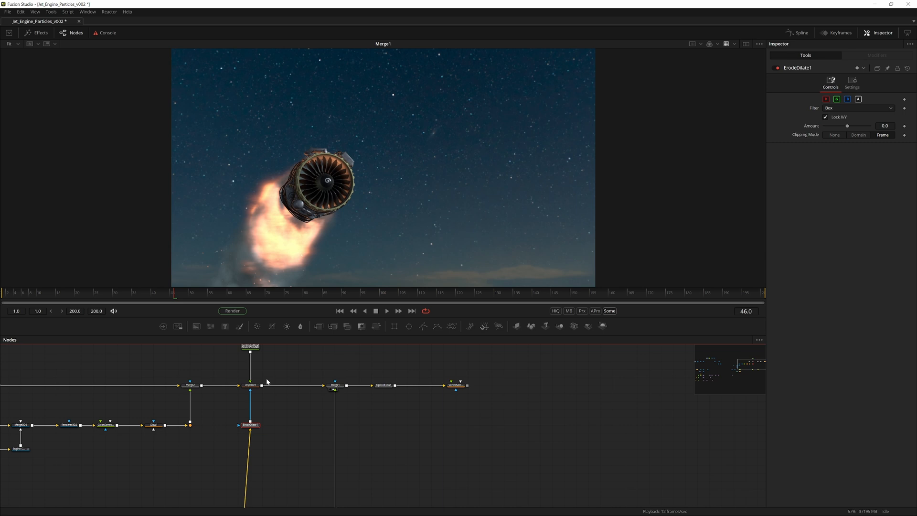
# Step: Set ErodeDilate1's Amount to 0.02 on the flame mask, check the result, then select Merge1
pyautogui.moveTo(847, 125); pyautogui.dragTo(849, 126)
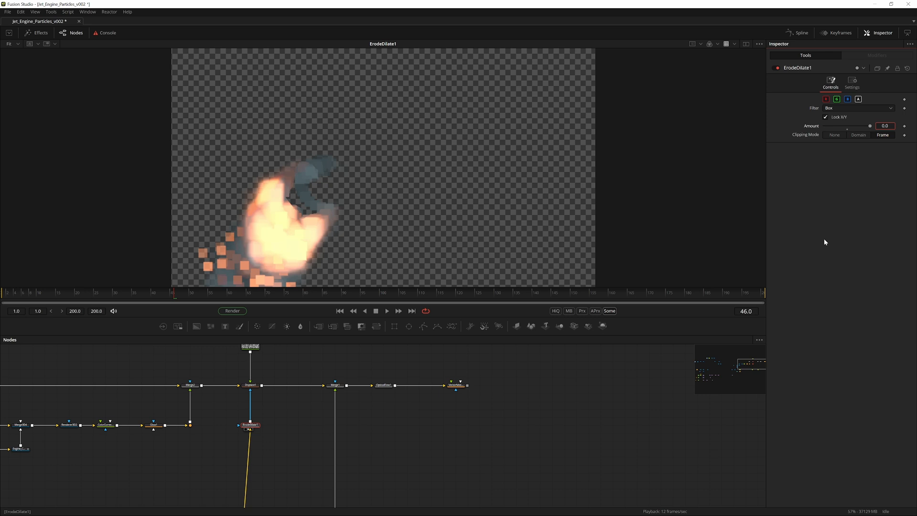
pyautogui.click(884, 125)
pyautogui.write('2')
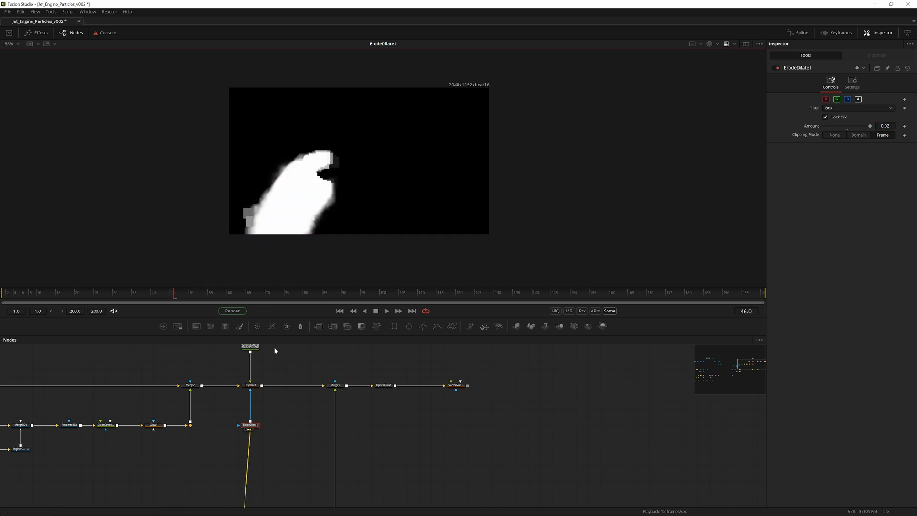
pyautogui.click(250, 385)
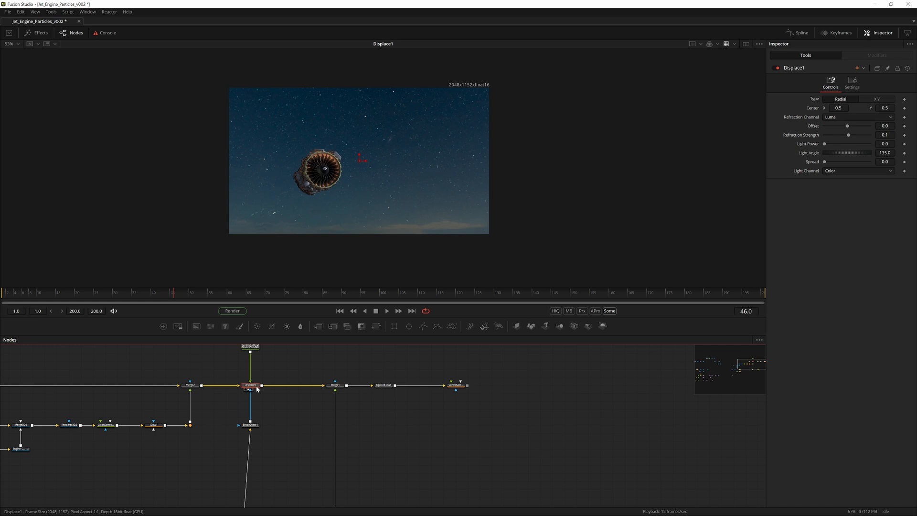
pyautogui.click(249, 424)
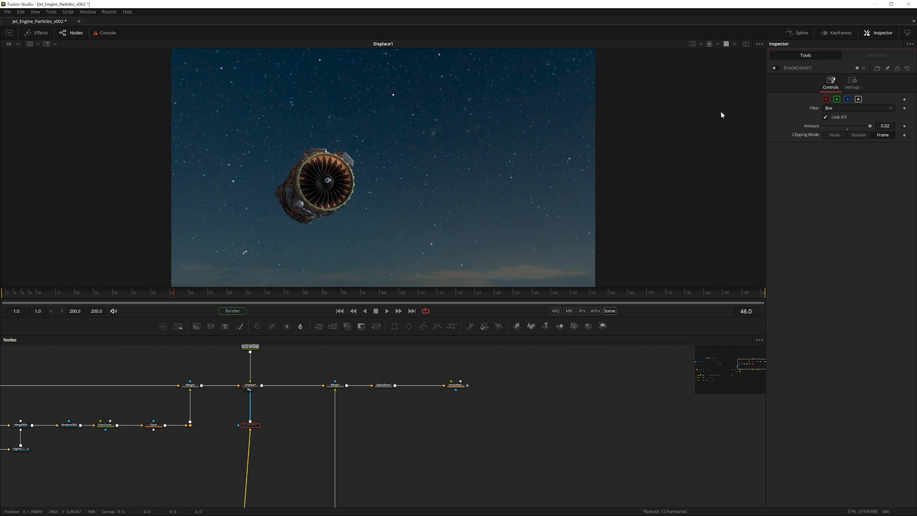
pyautogui.click(334, 385)
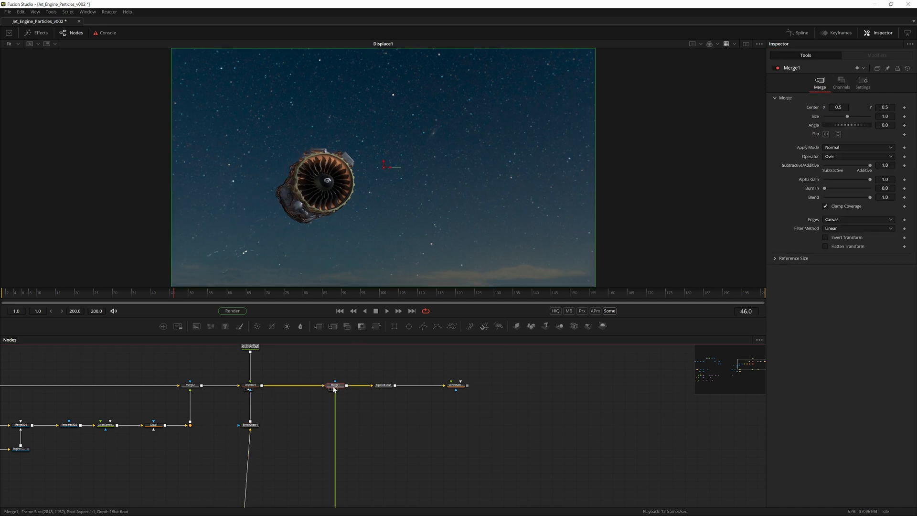
# Step: Raise Displace1's Refraction Strength to about 0.111 and scrub the shot to check the fire
pyautogui.click(383, 385)
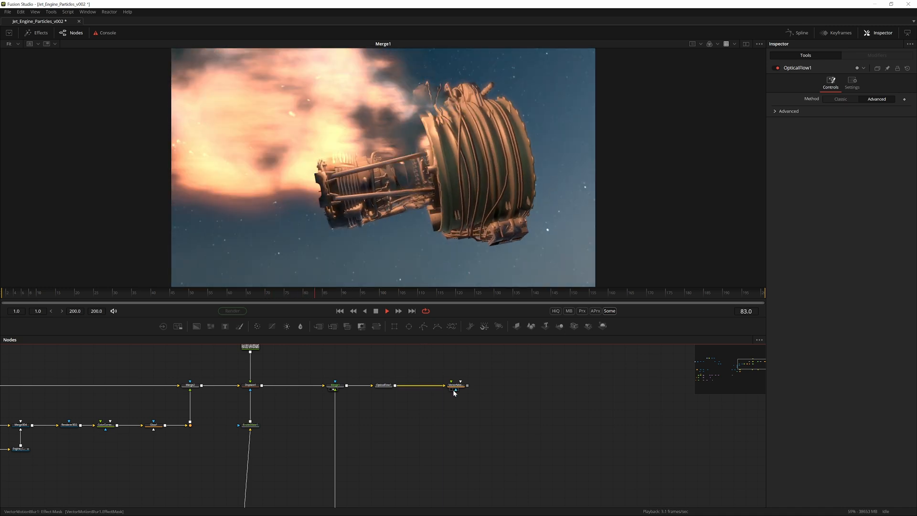
pyautogui.click(249, 406)
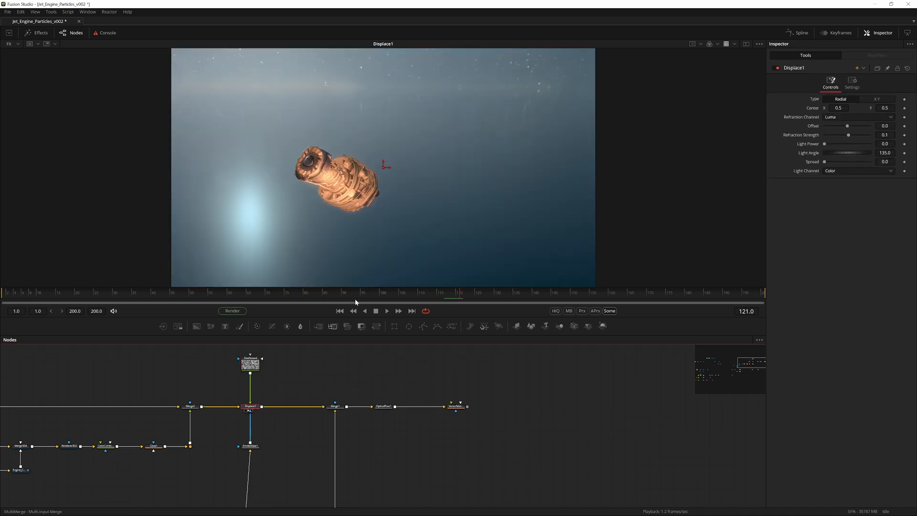
pyautogui.moveTo(848, 135); pyautogui.dragTo(852, 134)
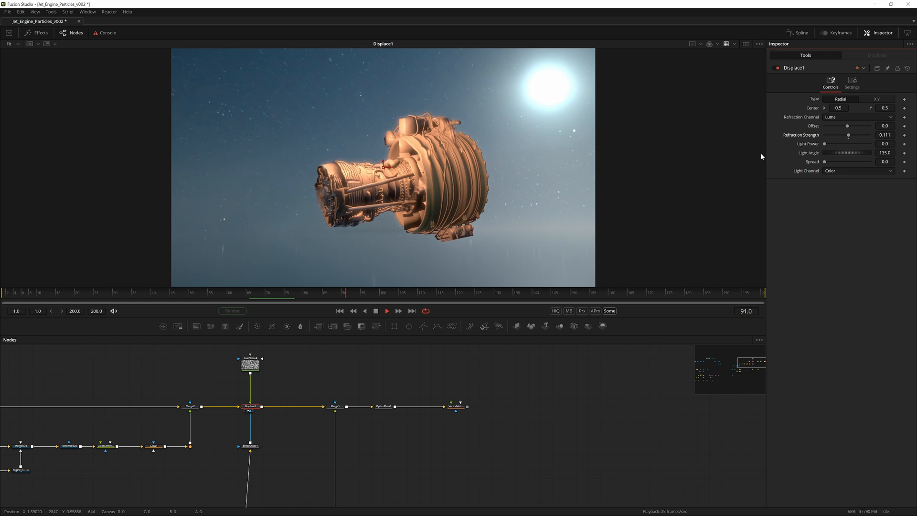
pyautogui.click(851, 84)
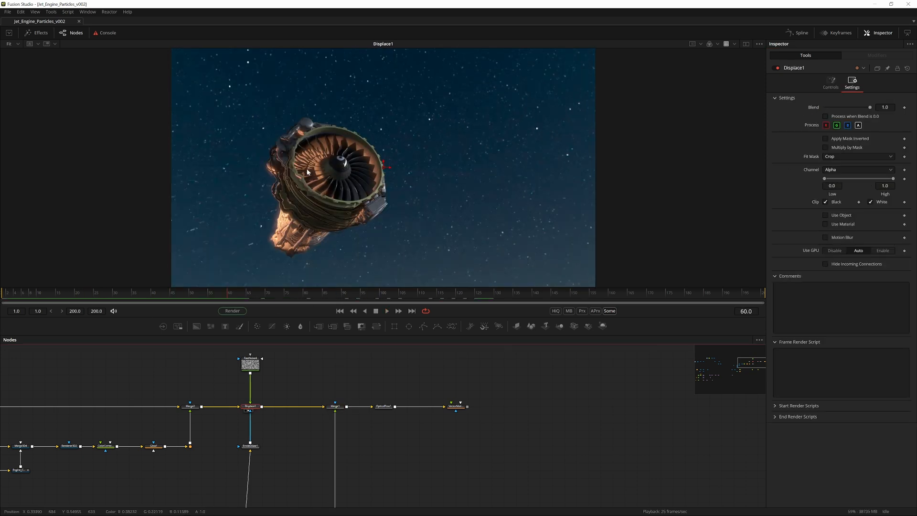
pyautogui.click(252, 294)
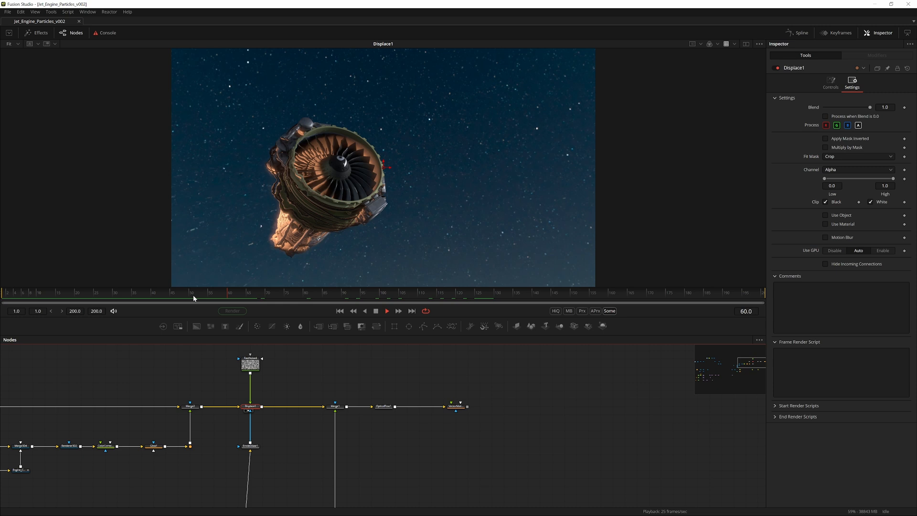
# Step: Keyframe Displace1's Blend at 1.0 on frame 55 and 0.0 on frame 65, scrubbing to check the fade
pyautogui.click(830, 83)
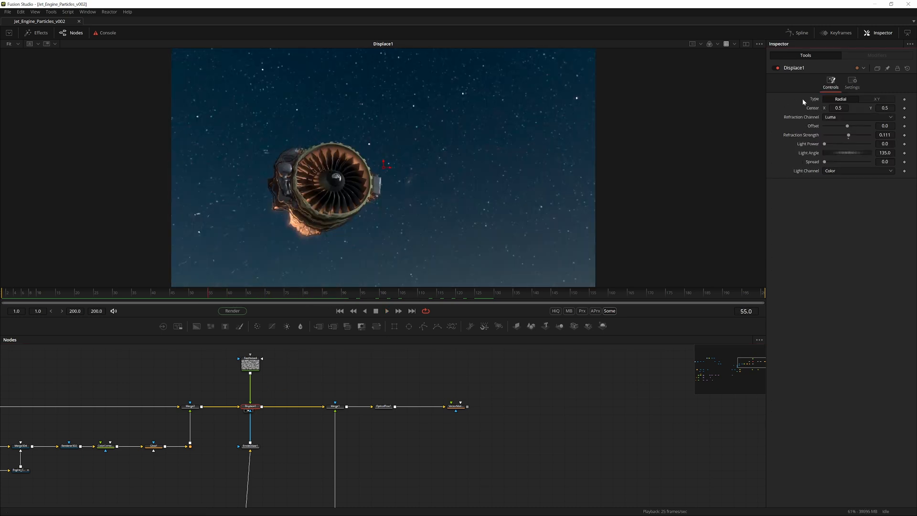
pyautogui.click(851, 83)
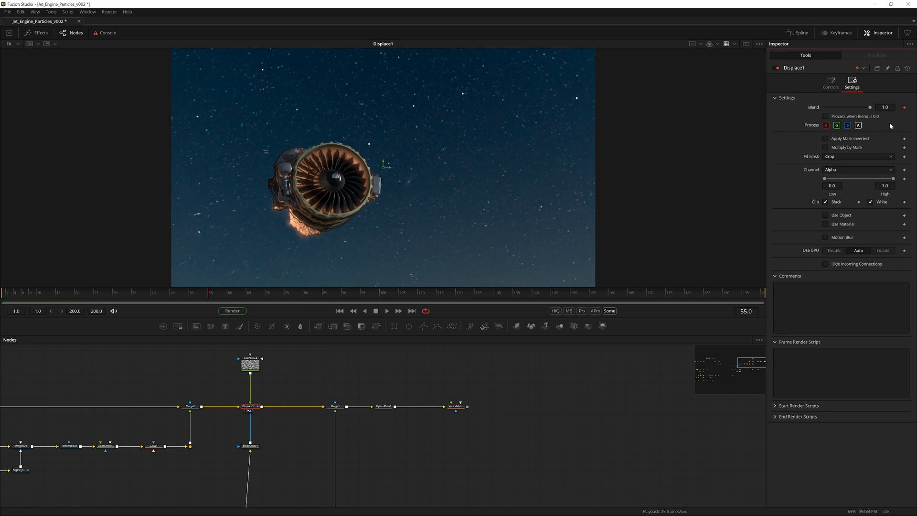
pyautogui.moveTo(869, 107); pyautogui.dragTo(824, 107)
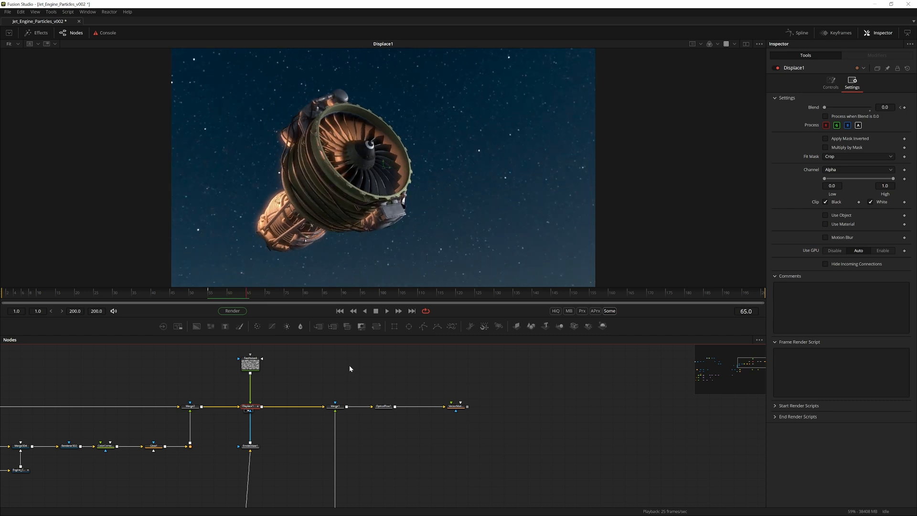
pyautogui.moveTo(824, 107); pyautogui.dragTo(892, 107)
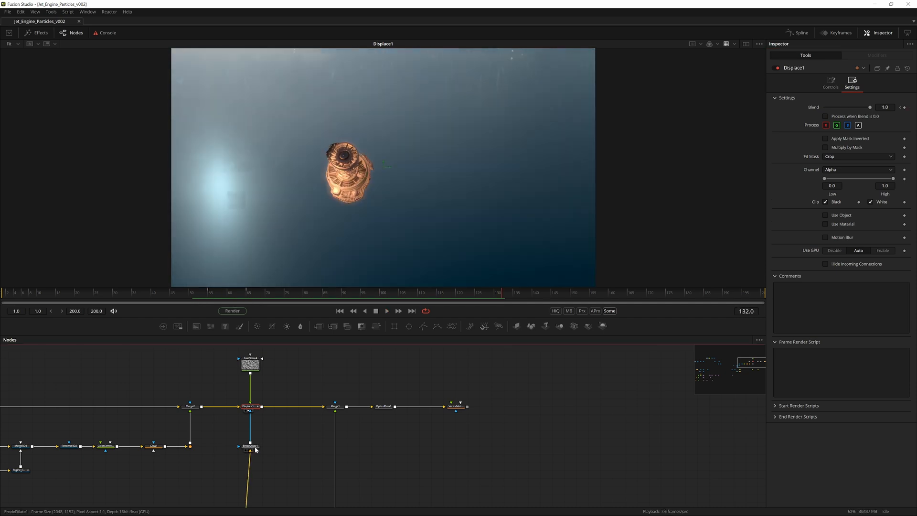
# Step: Add a Blur on the flame mask after ErodeDilate1 and set its Blur Size to about 1.6
pyautogui.write('blur')
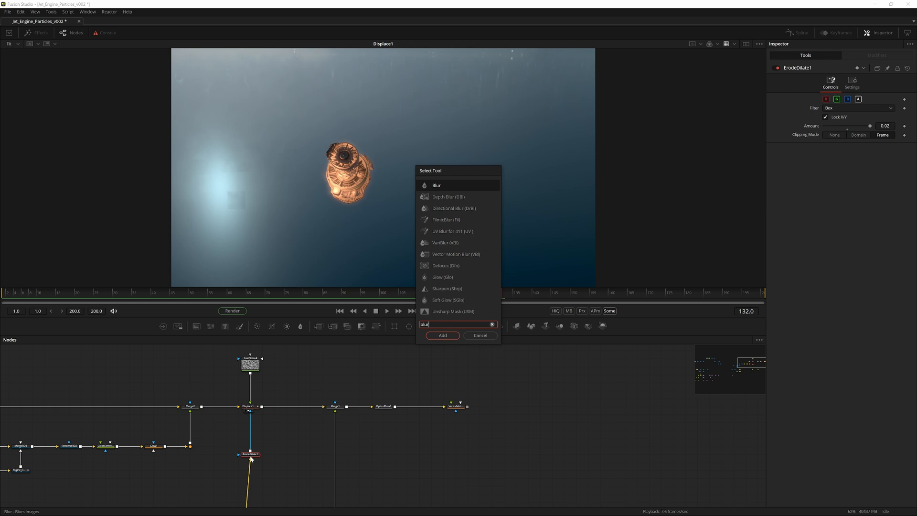
pyautogui.click(442, 335)
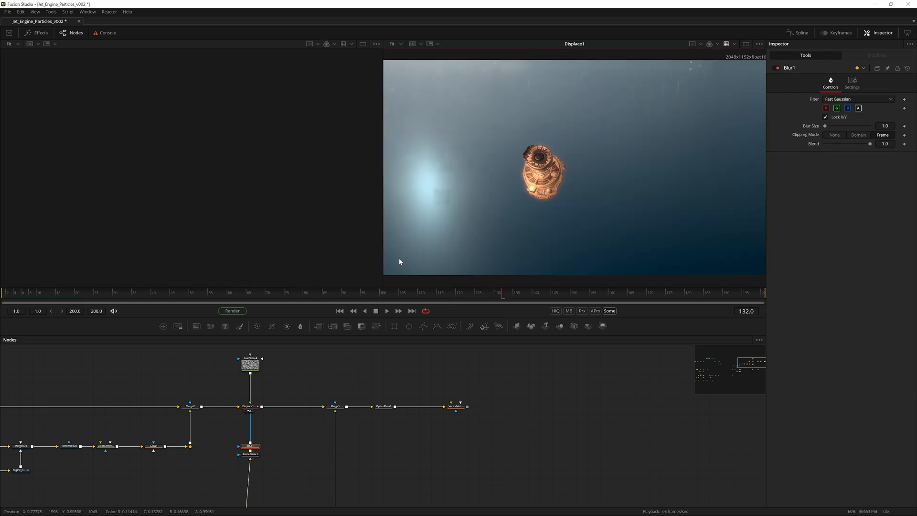
pyautogui.click(250, 454)
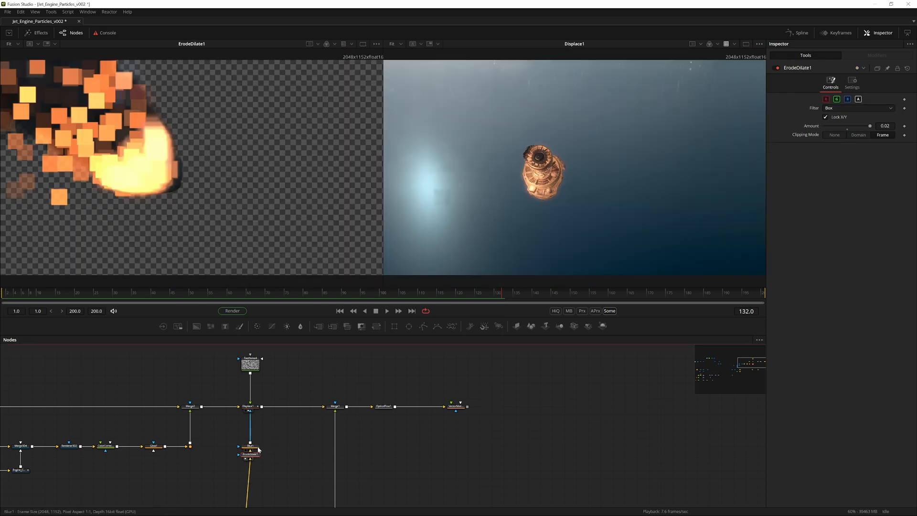
pyautogui.click(249, 430)
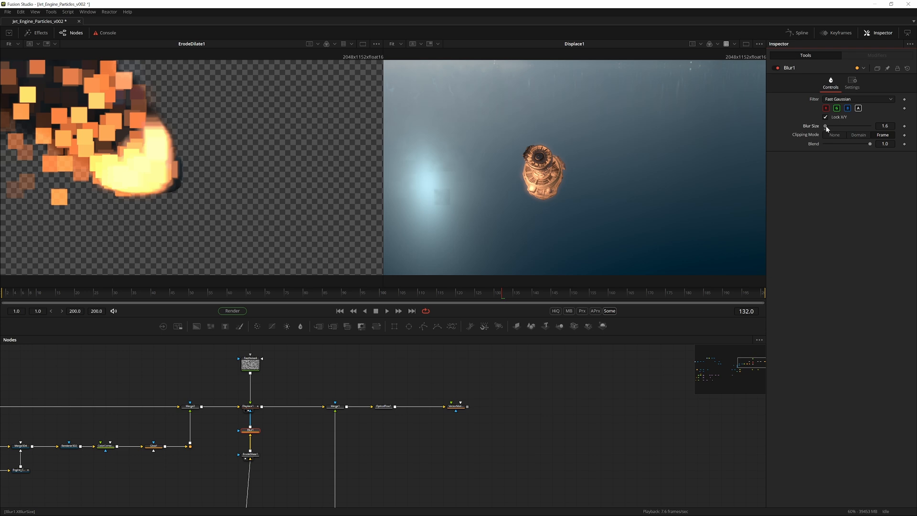
pyautogui.click(249, 430)
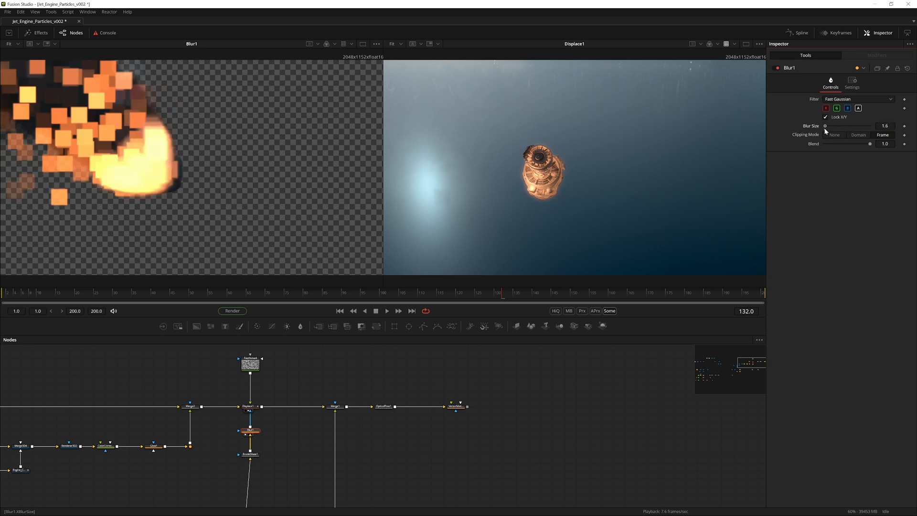
pyautogui.moveTo(824, 126); pyautogui.dragTo(855, 127)
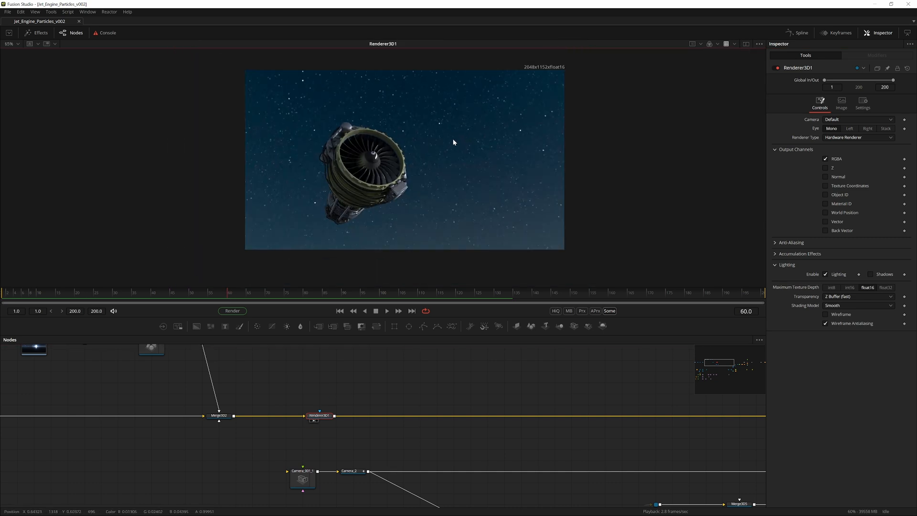
# Step: Add a Volume Fog after Renderer3D1 and enable World Position in the renderer's output channels
pyautogui.click(292, 299)
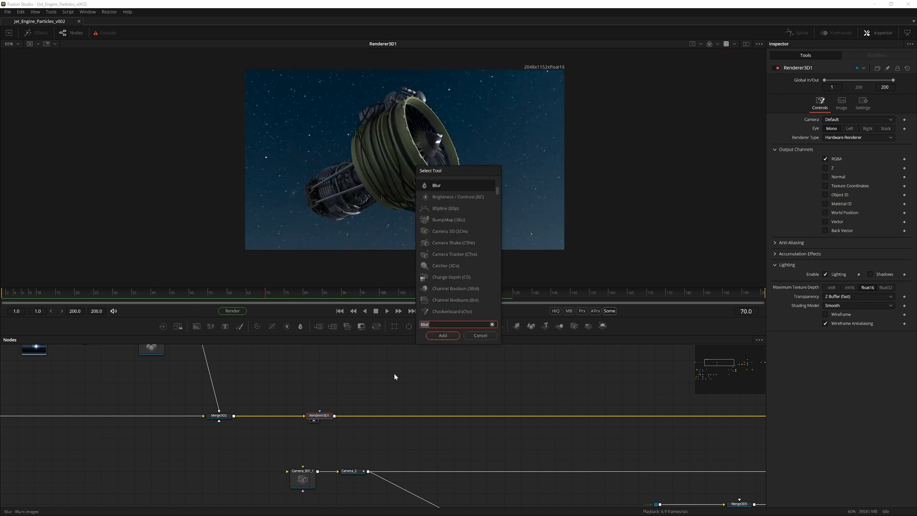
pyautogui.write('volume fog')
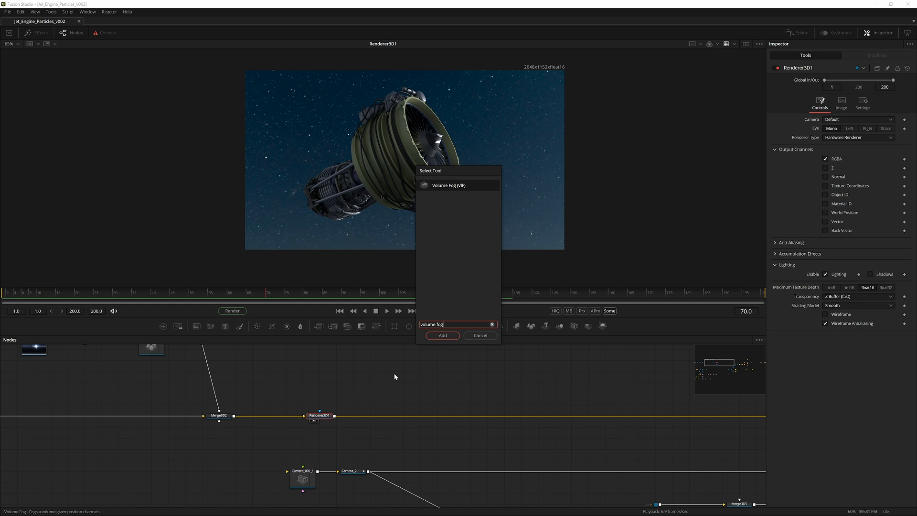
pyautogui.click(443, 335)
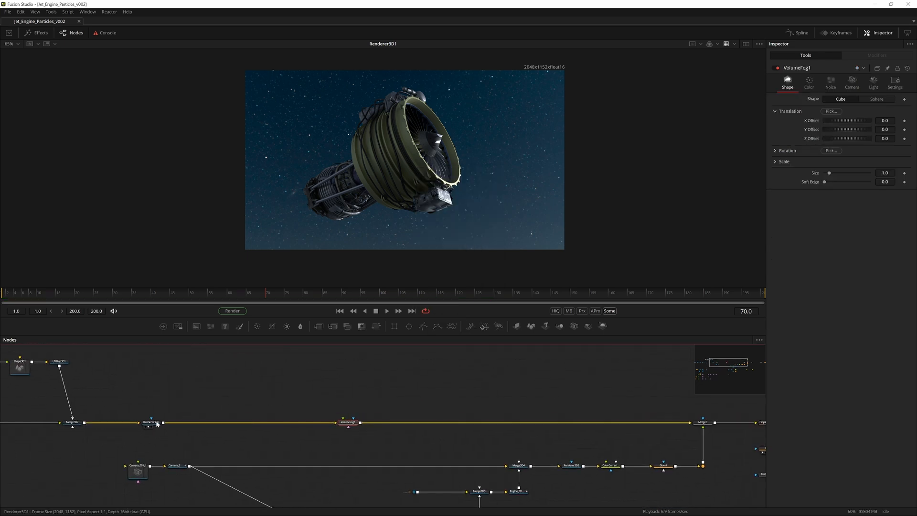
pyautogui.click(148, 421)
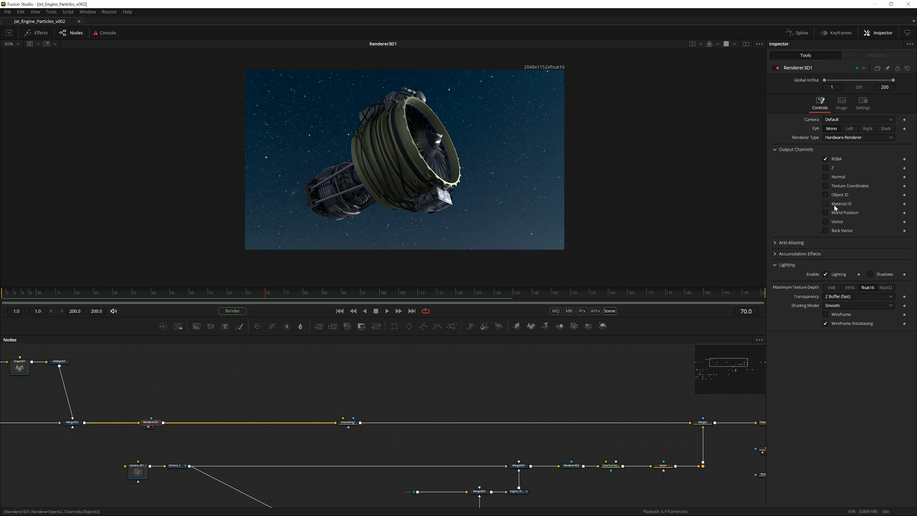
pyautogui.click(825, 212)
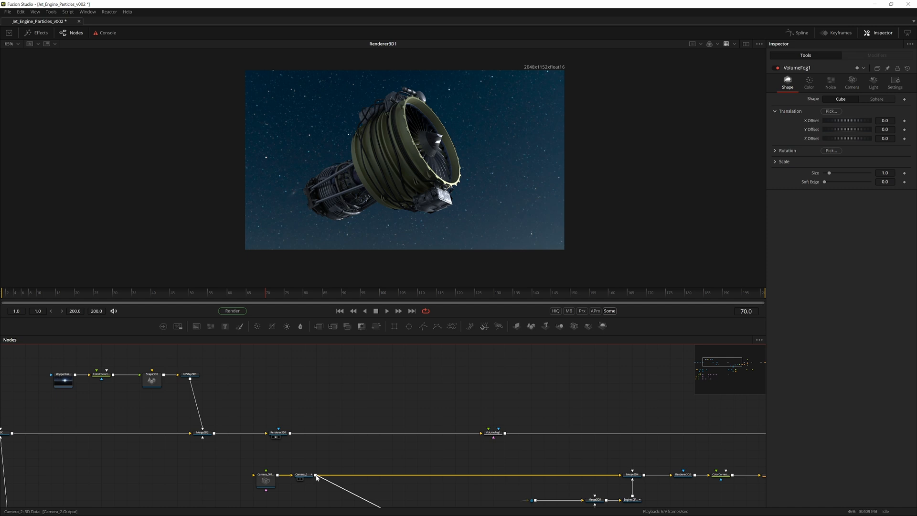
# Step: Link Camera_2 to VolumeFog1, make it a sphere of size 100, and raise its noise detail
pyautogui.moveTo(317, 475); pyautogui.dragTo(494, 432)
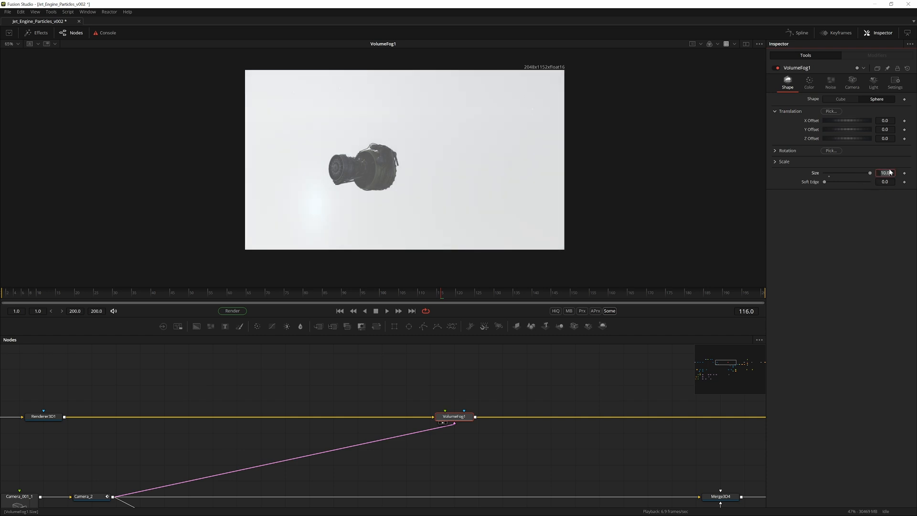
pyautogui.write('100.0')
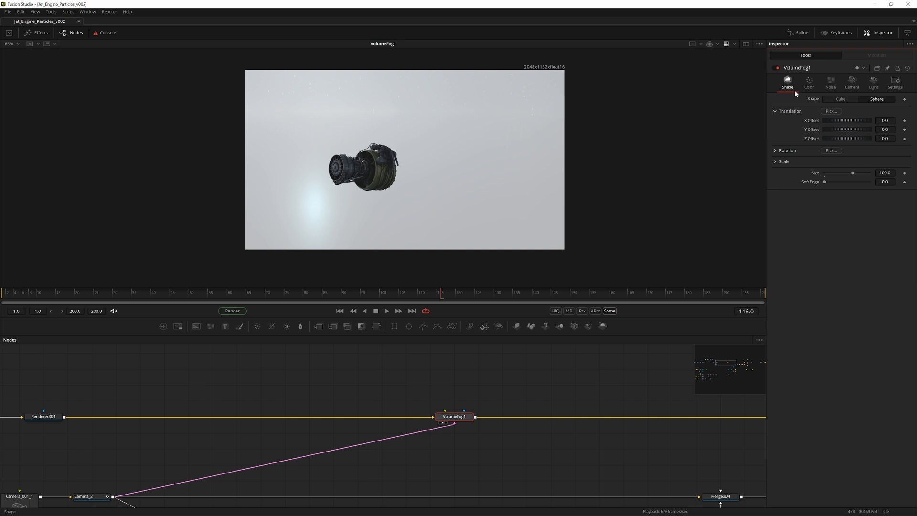
pyautogui.click(830, 83)
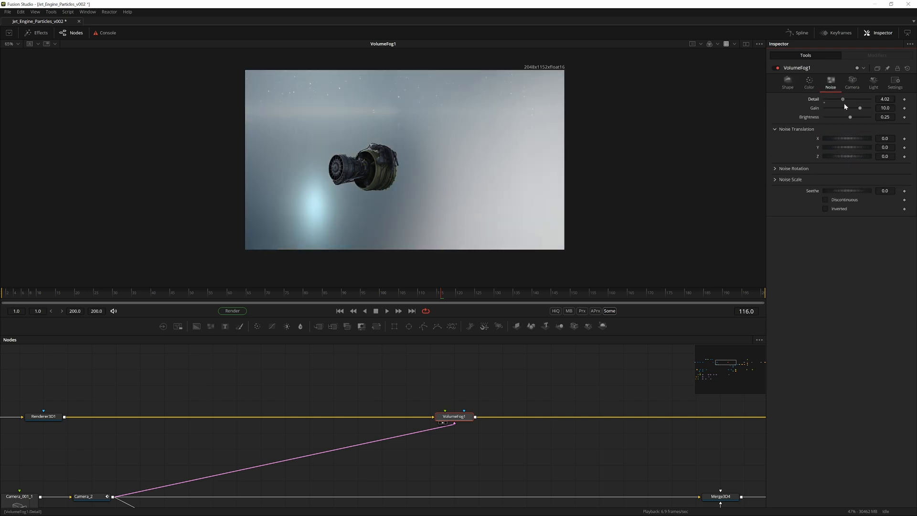
pyautogui.moveTo(842, 98); pyautogui.dragTo(870, 99)
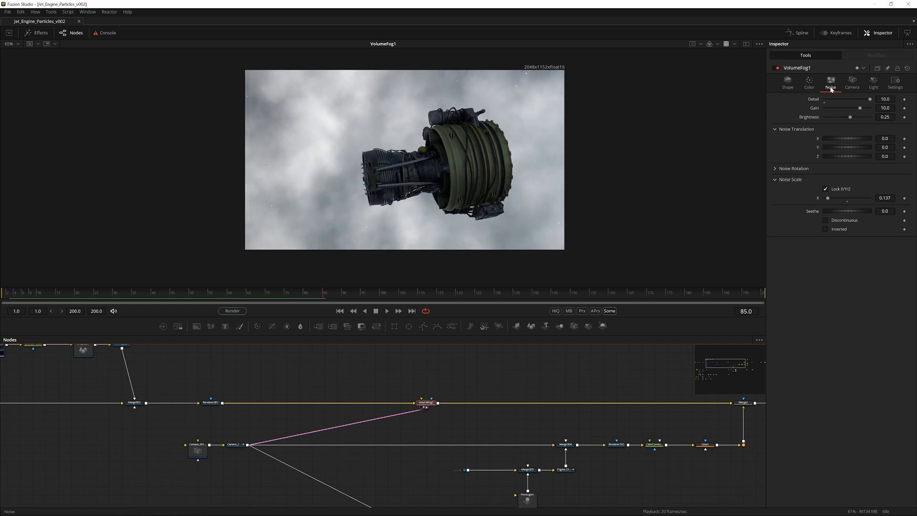
# Step: Pick a cool blue-grey colour for VolumeFog1 from the 3D render shown alongside
pyautogui.click(808, 83)
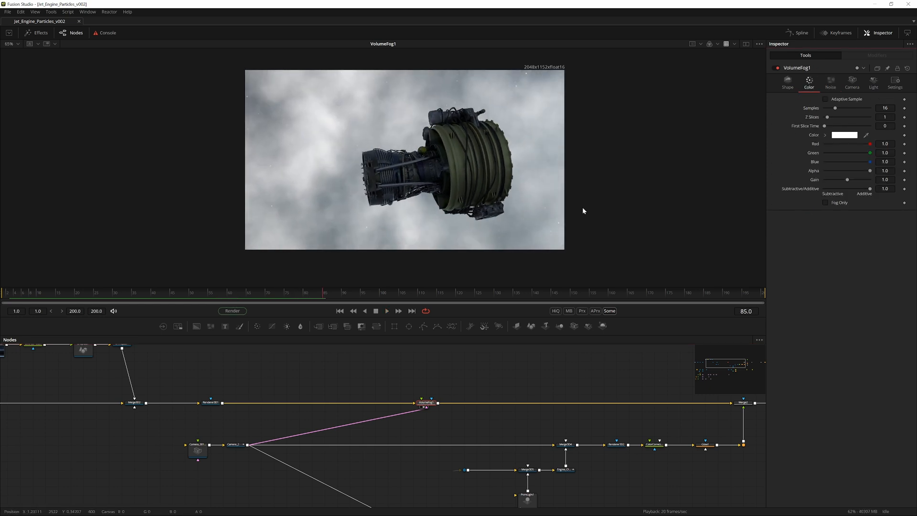
pyautogui.click(745, 43)
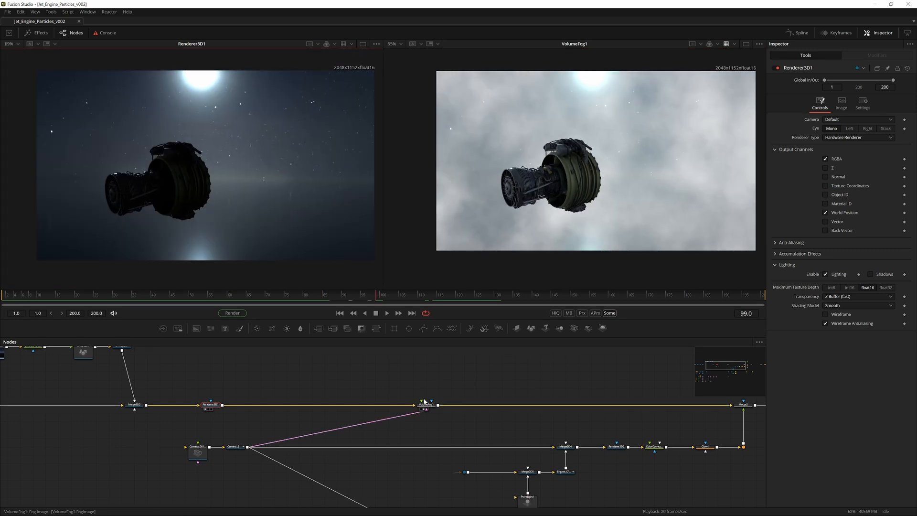
pyautogui.click(426, 405)
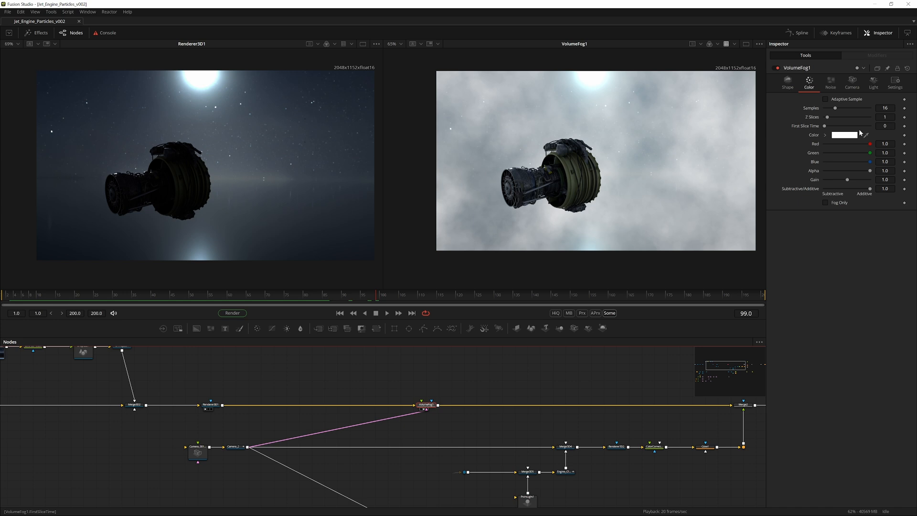
pyautogui.click(273, 80)
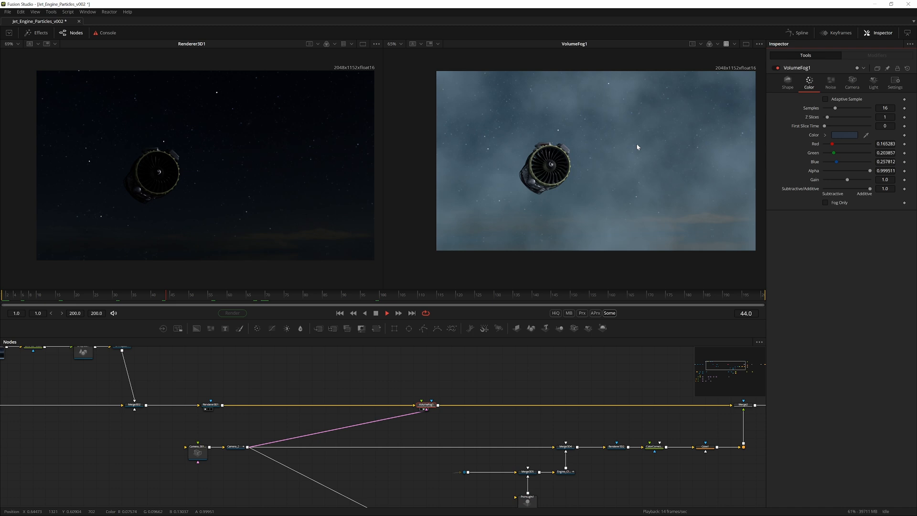
pyautogui.click(872, 83)
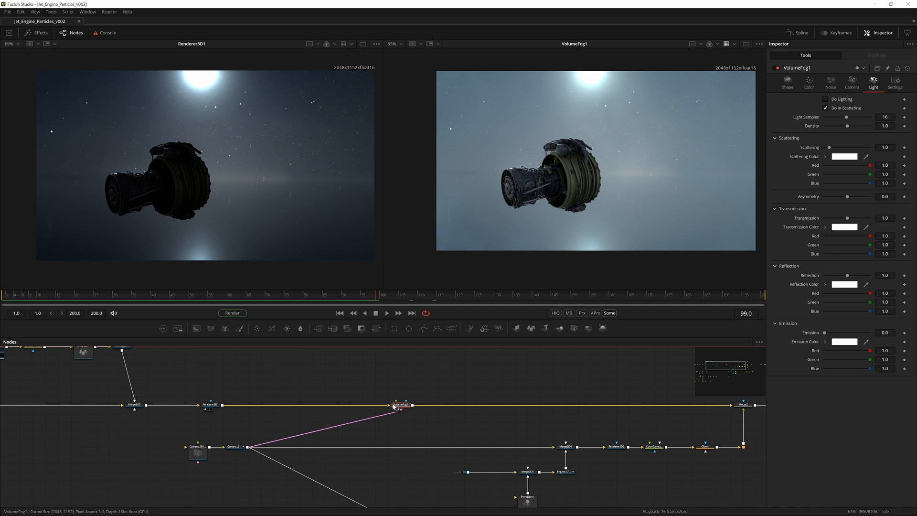
# Step: Duplicate VolumeFog1 into VolumeFog1_1 fed by a new Merge3D branch
pyautogui.moveTo(400, 404); pyautogui.dragTo(298, 405)
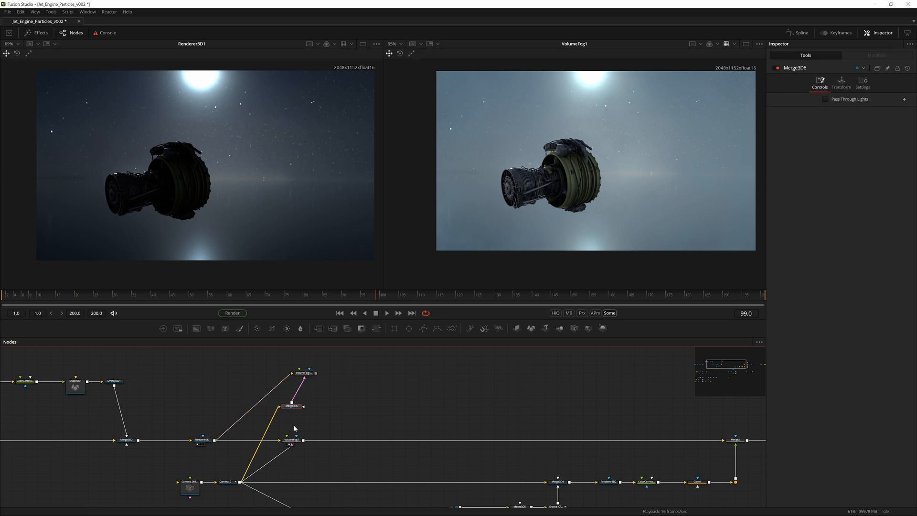
pyautogui.click(861, 84)
pyautogui.write('direc')
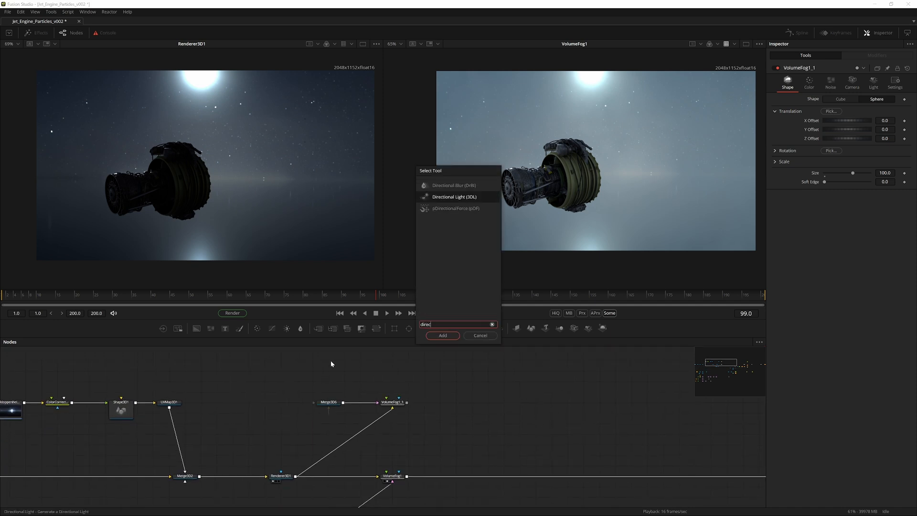
# Step: Add a Directional Light into Merge3D6, enable Do Lighting on VolumeFog1_1 and raise Density to about 4.4
pyautogui.click(442, 335)
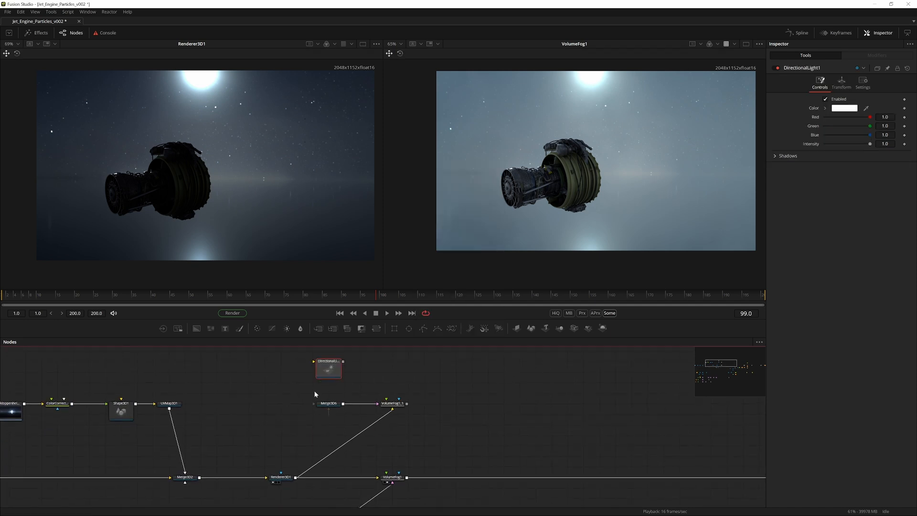
pyautogui.click(328, 403)
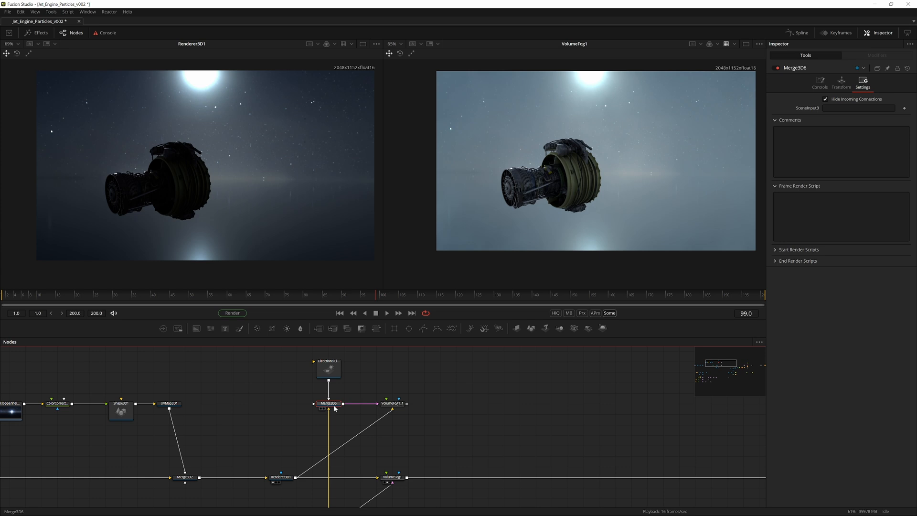
pyautogui.click(391, 403)
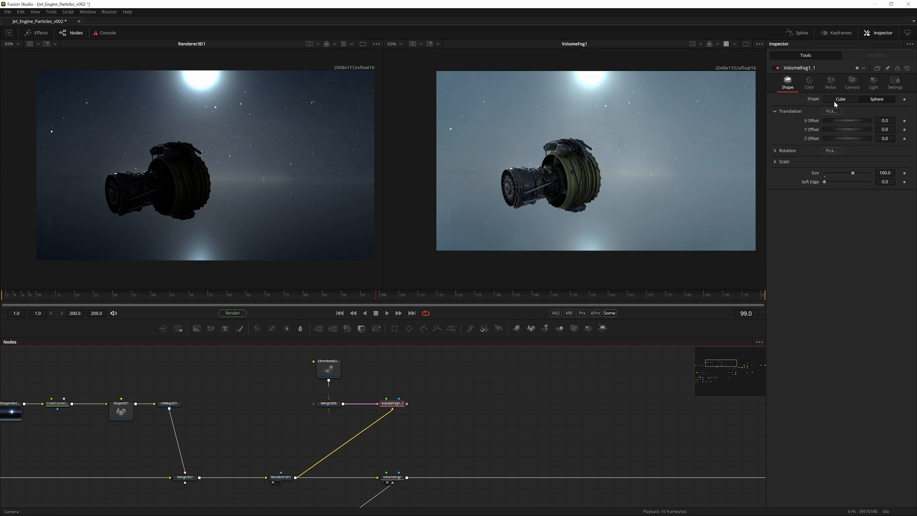
pyautogui.click(873, 82)
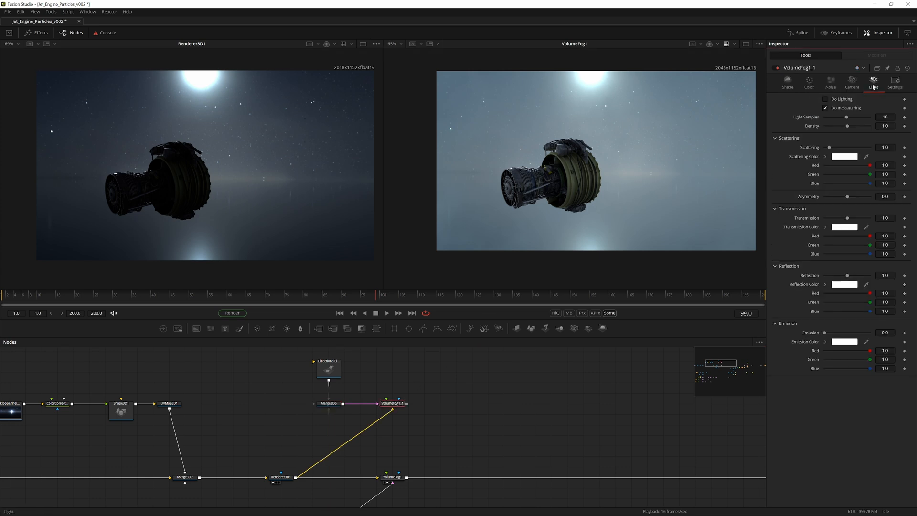
pyautogui.click(825, 99)
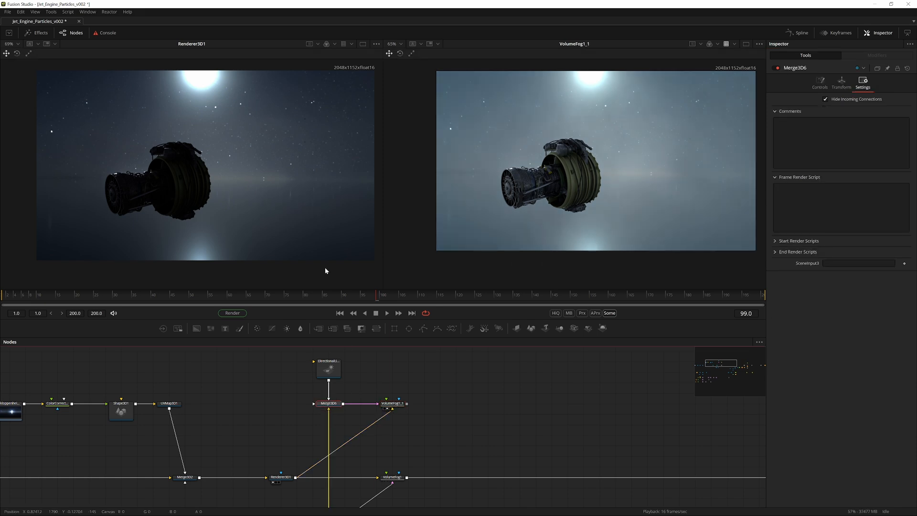
pyautogui.click(328, 369)
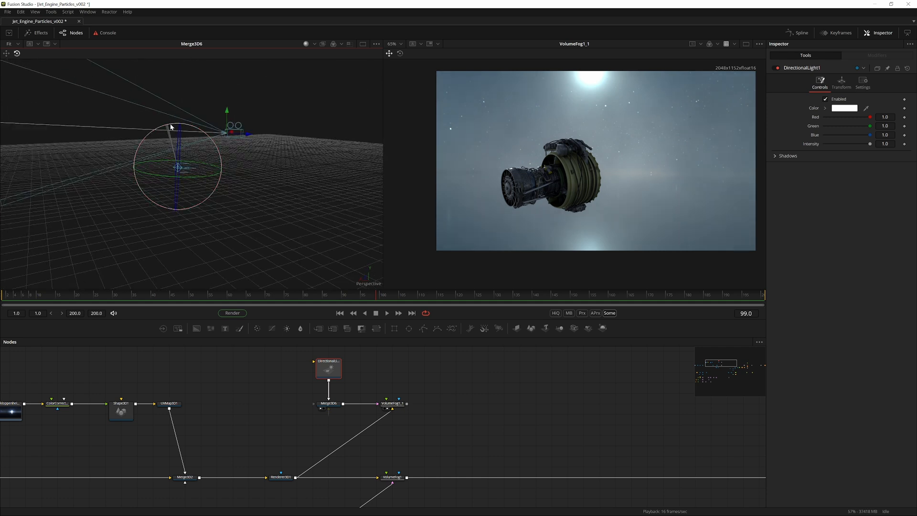
pyautogui.click(393, 403)
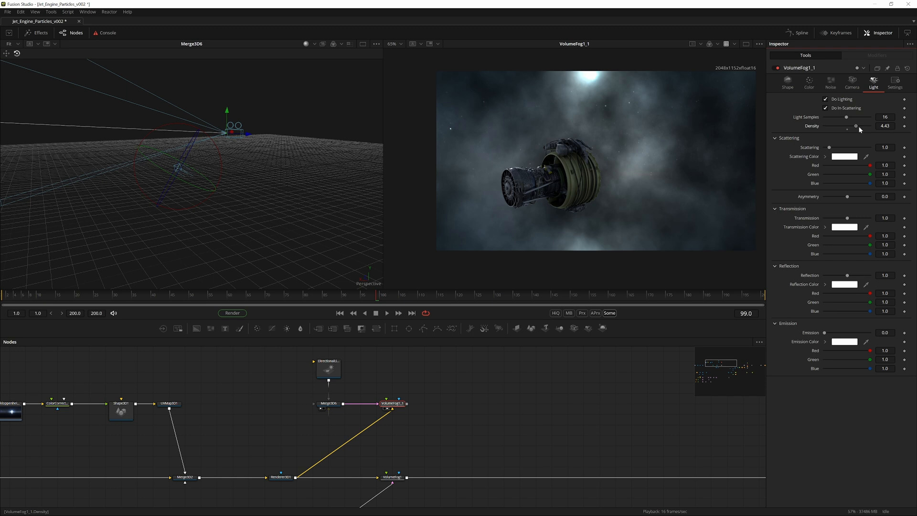
# Step: Ease the second fog's Density back to about 3.86 for slightly lighter clouds
pyautogui.moveTo(857, 126); pyautogui.dragTo(856, 126)
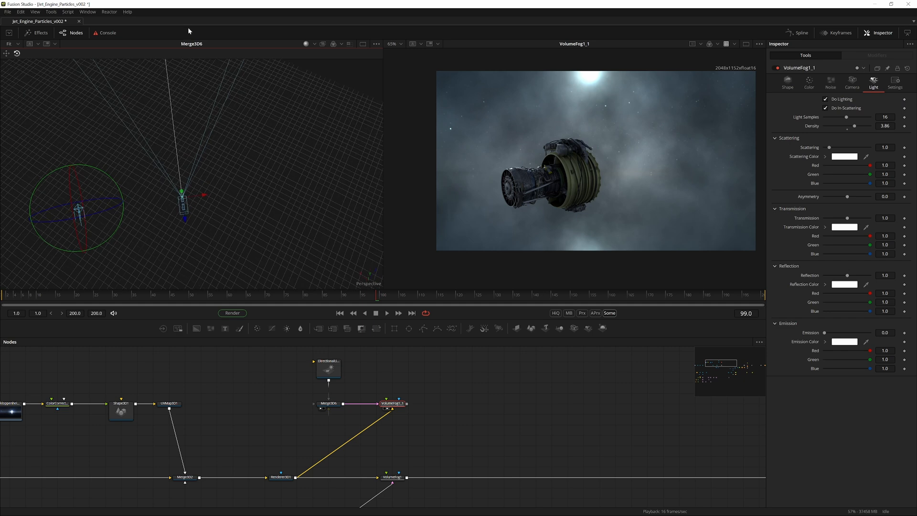
pyautogui.moveTo(105, 193)
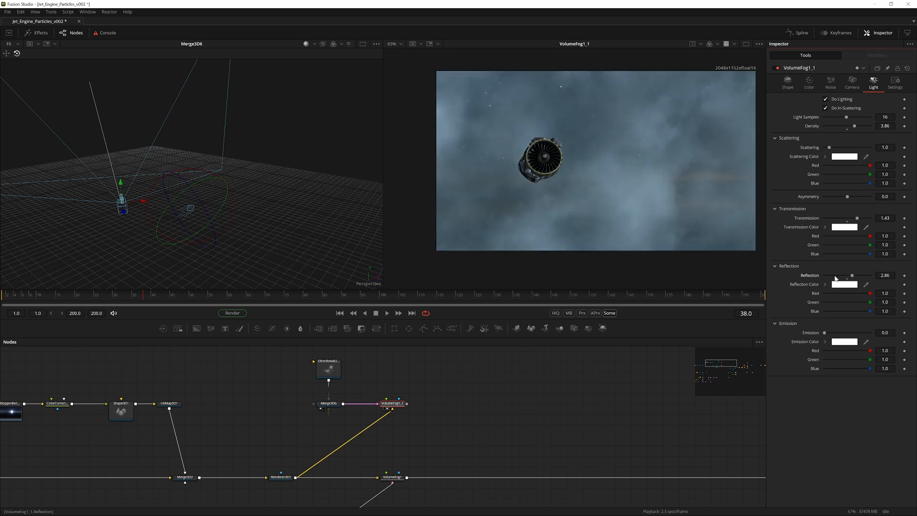
# Step: Raise the cloud density to 10, lower the fog noise gain and lift its colour gain
pyautogui.moveTo(846, 126); pyautogui.dragTo(860, 126)
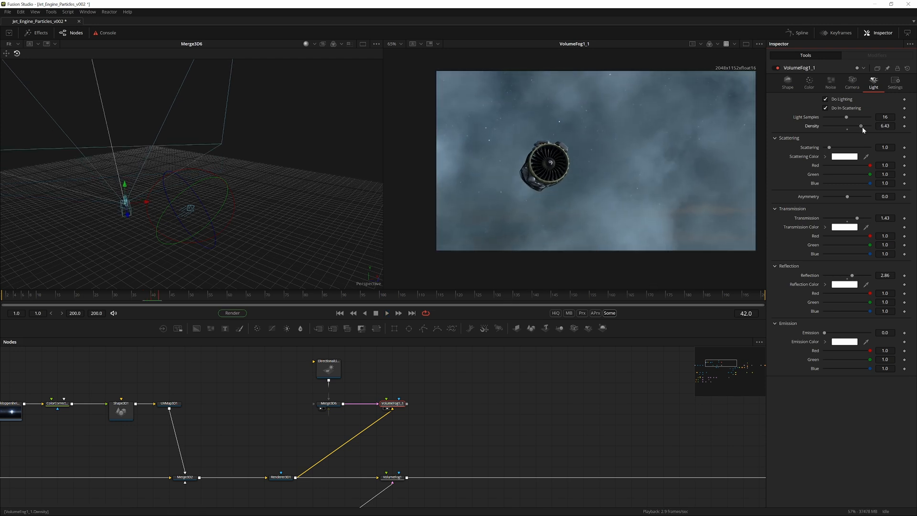
pyautogui.click(830, 84)
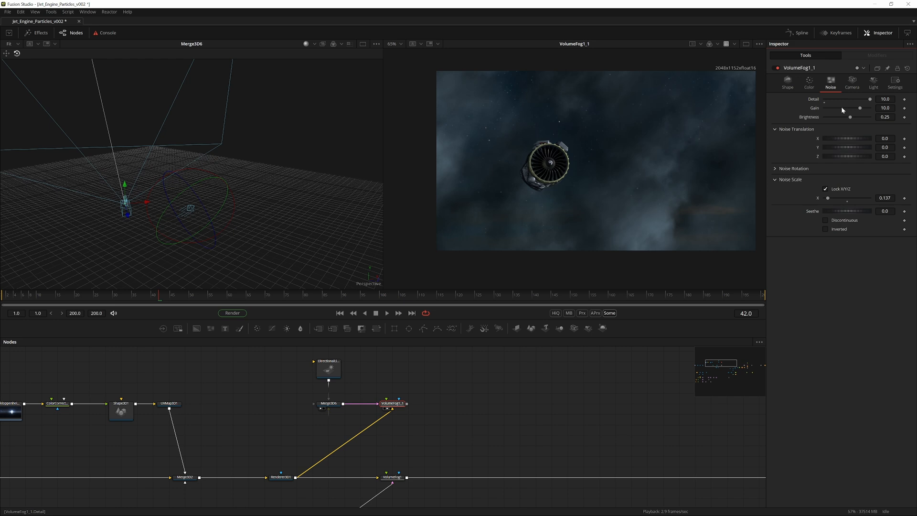
pyautogui.moveTo(865, 108); pyautogui.dragTo(856, 108)
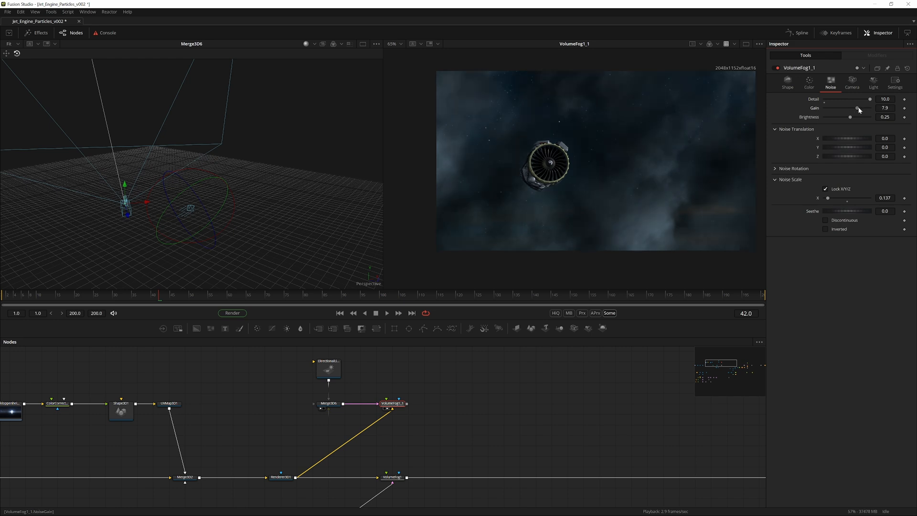
pyautogui.moveTo(860, 107); pyautogui.dragTo(851, 108)
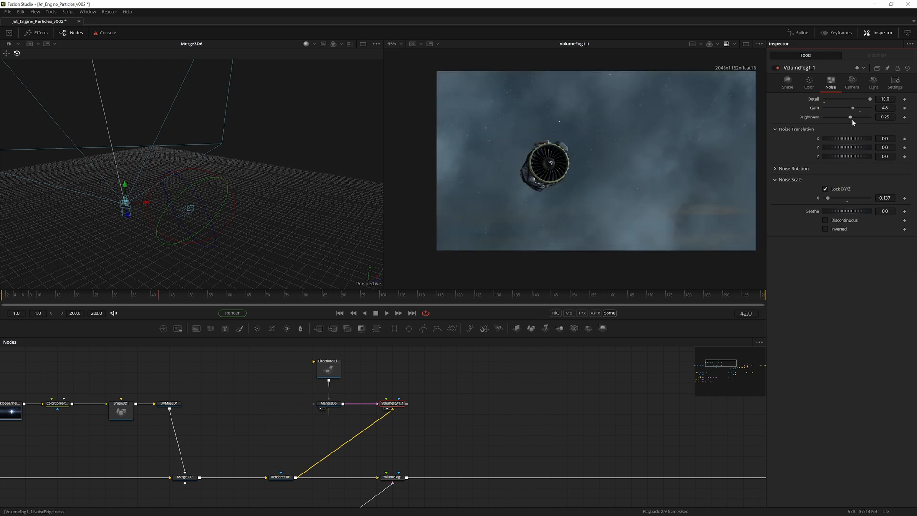
pyautogui.click(808, 84)
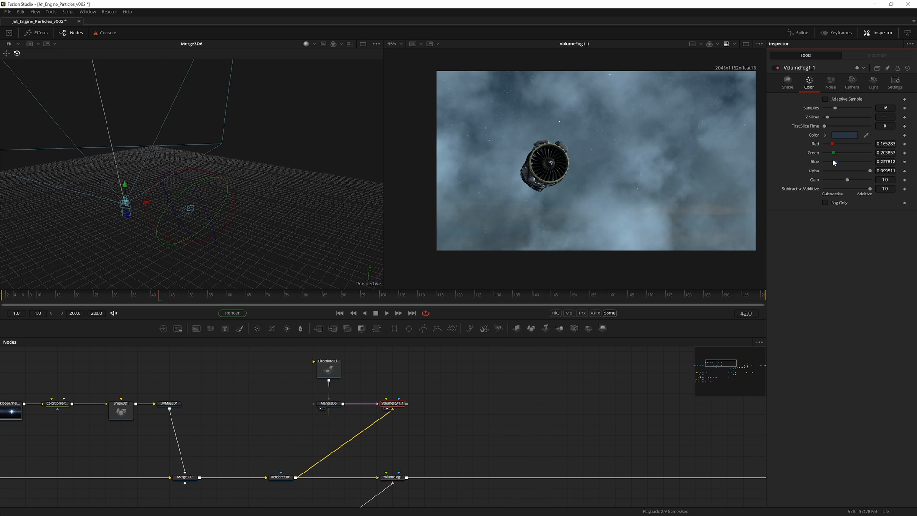
pyautogui.moveTo(848, 178); pyautogui.dragTo(851, 178)
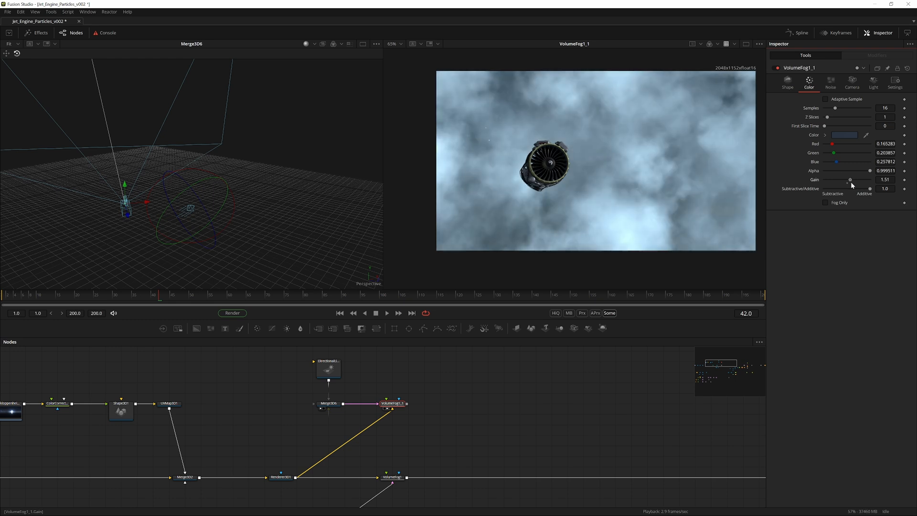
# Step: Reduce the fog's light reflection to 2.0 and revisit its colour settings
pyautogui.click(851, 82)
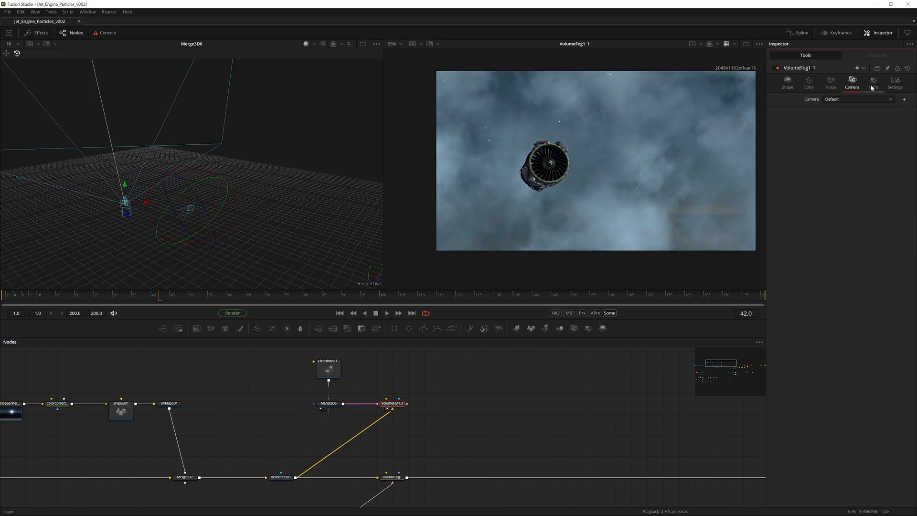
pyautogui.click(872, 82)
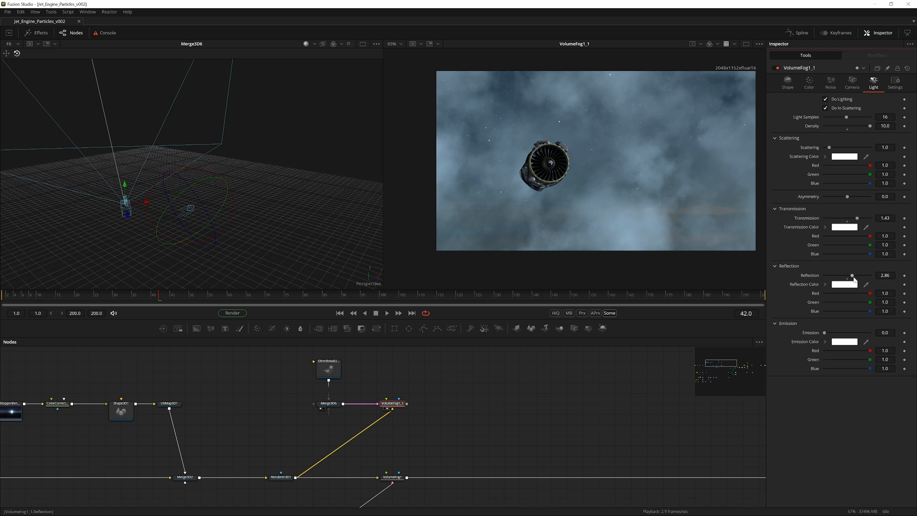
pyautogui.moveTo(850, 275); pyautogui.dragTo(847, 275)
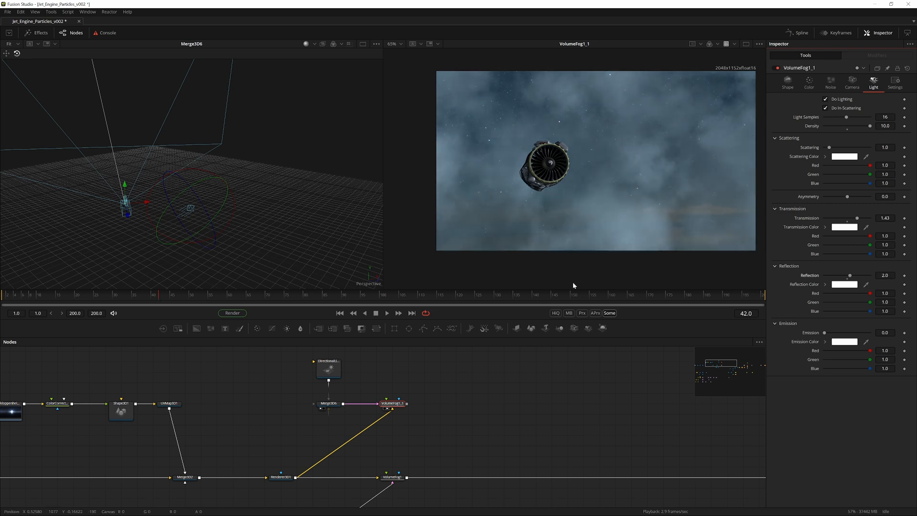
pyautogui.click(808, 84)
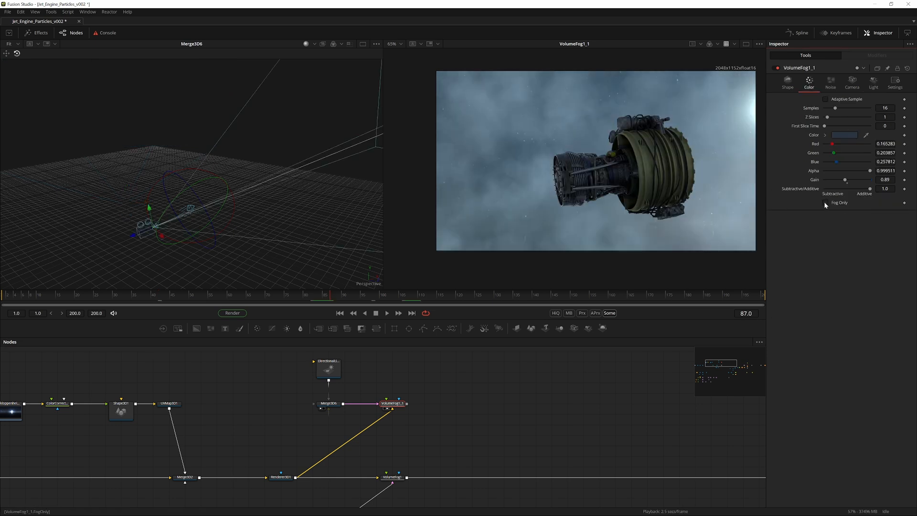
pyautogui.click(824, 203)
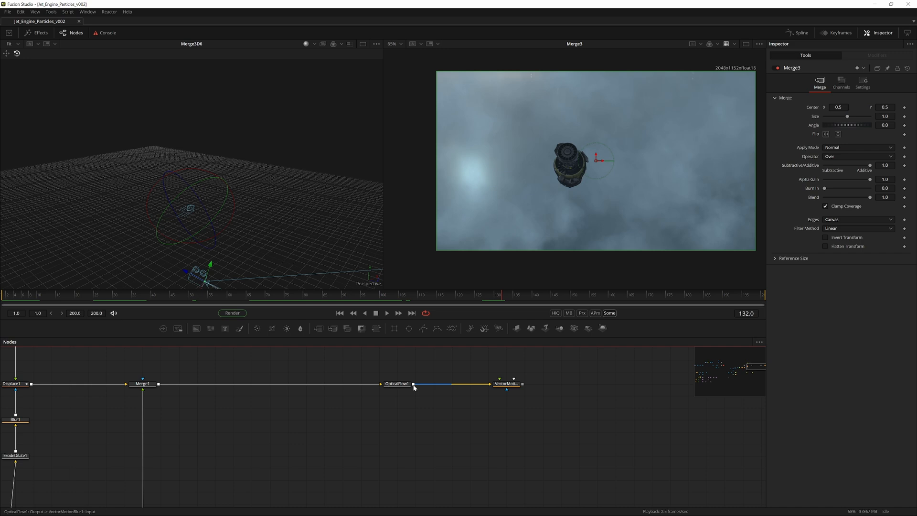
pyautogui.click(507, 383)
pyautogui.write('ocio')
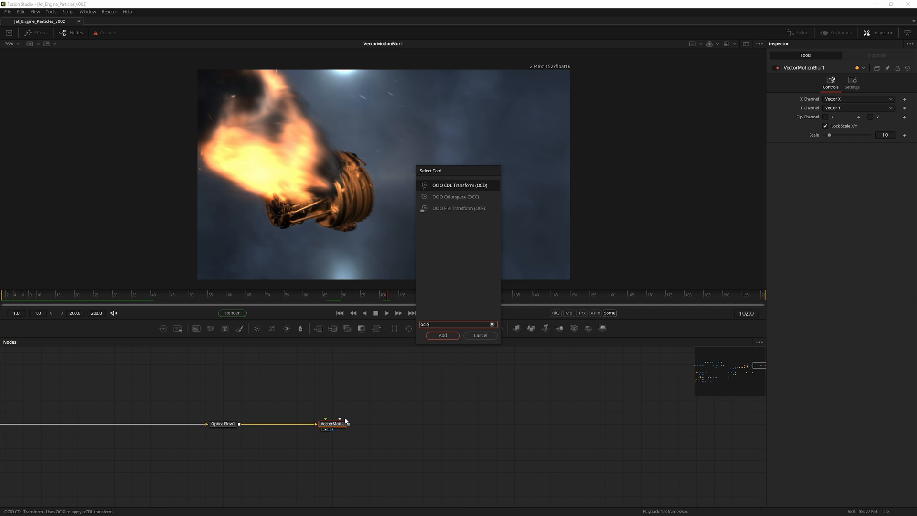
# Step: Add an OCIO Colorspace node and load the ACES config from OpenColorIO-Configs-master
pyautogui.click(455, 197)
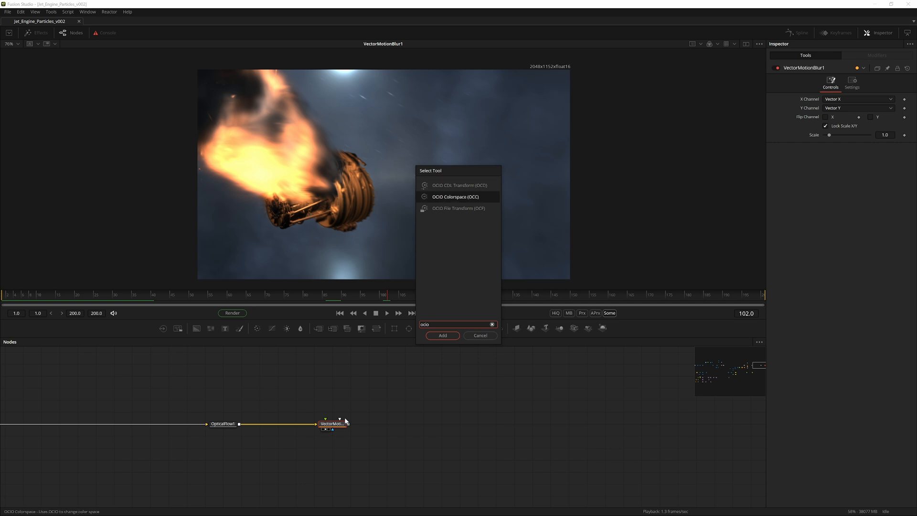
pyautogui.click(442, 335)
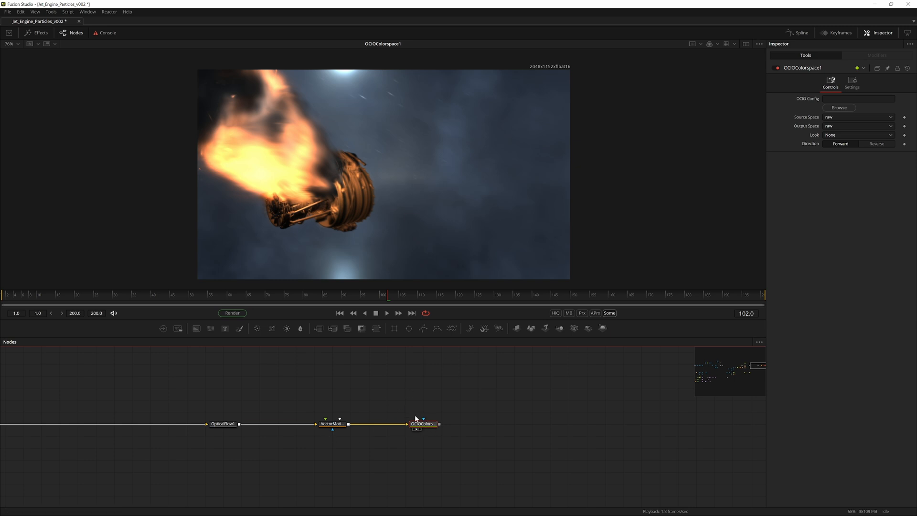
pyautogui.click(839, 108)
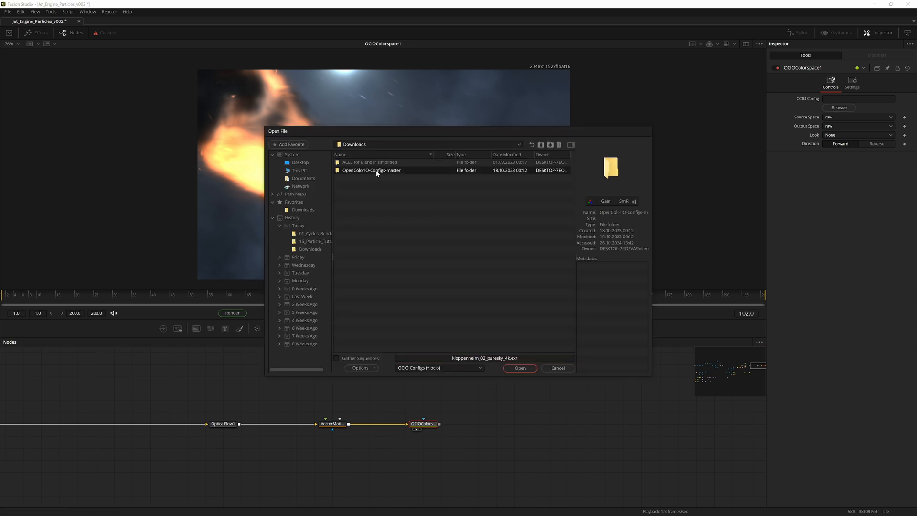
pyautogui.doubleClick(372, 170)
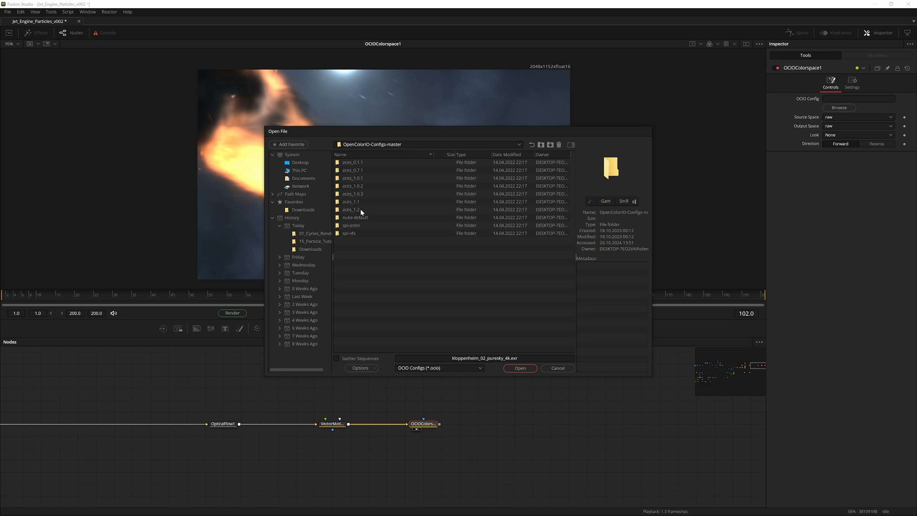
pyautogui.doubleClick(353, 209)
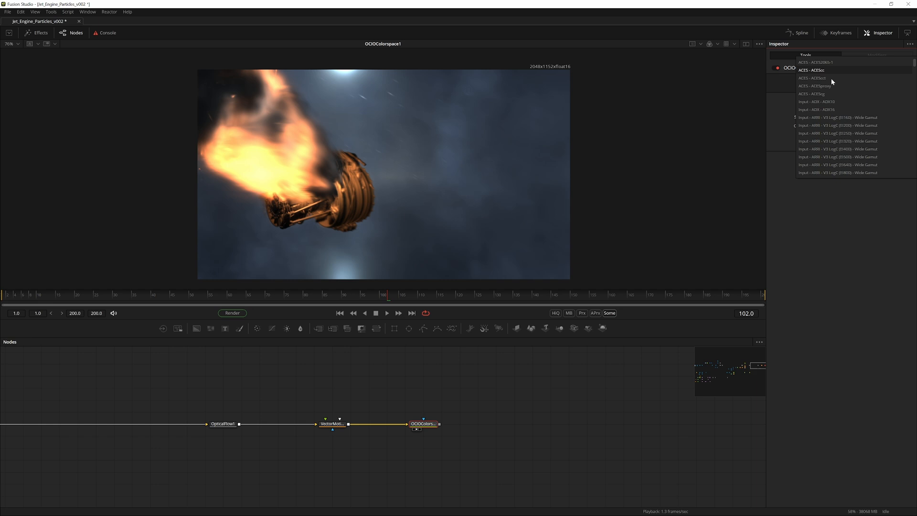
# Step: Set the source space to ACEScg and the output space to Rec.709
pyautogui.click(812, 94)
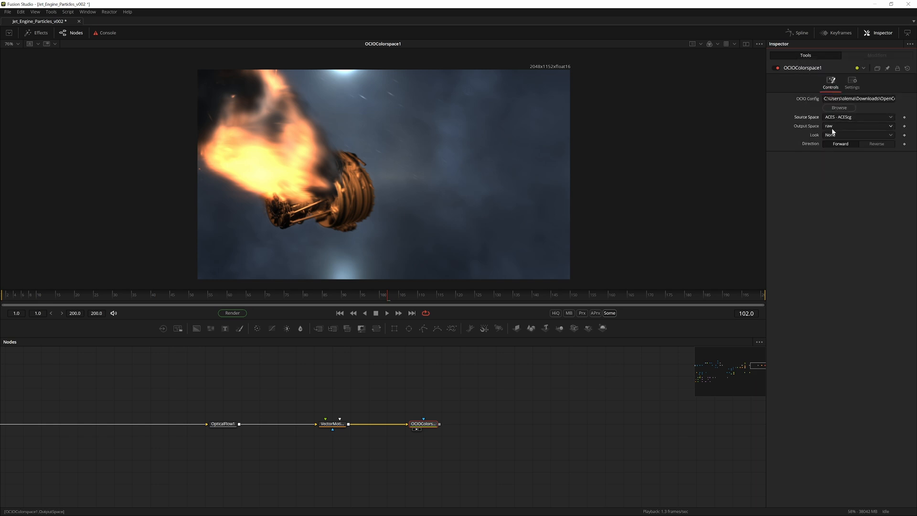
pyautogui.click(858, 126)
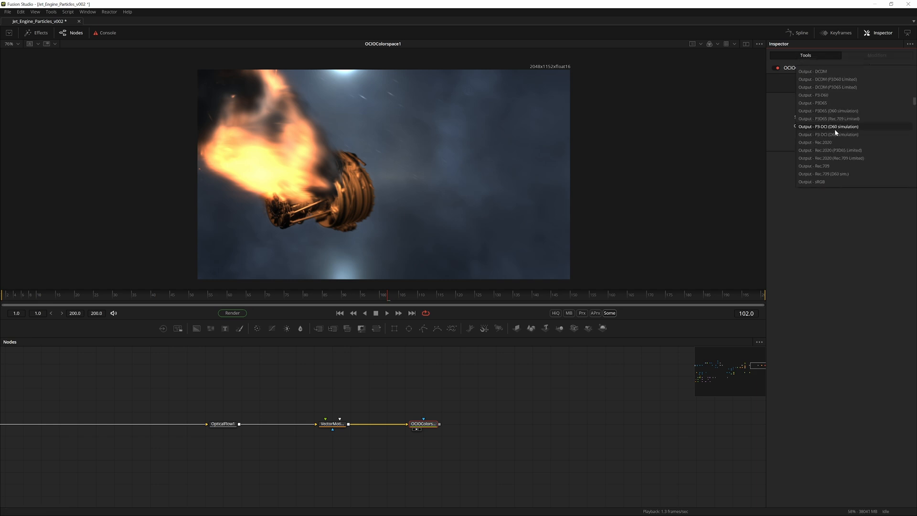
pyautogui.click(814, 165)
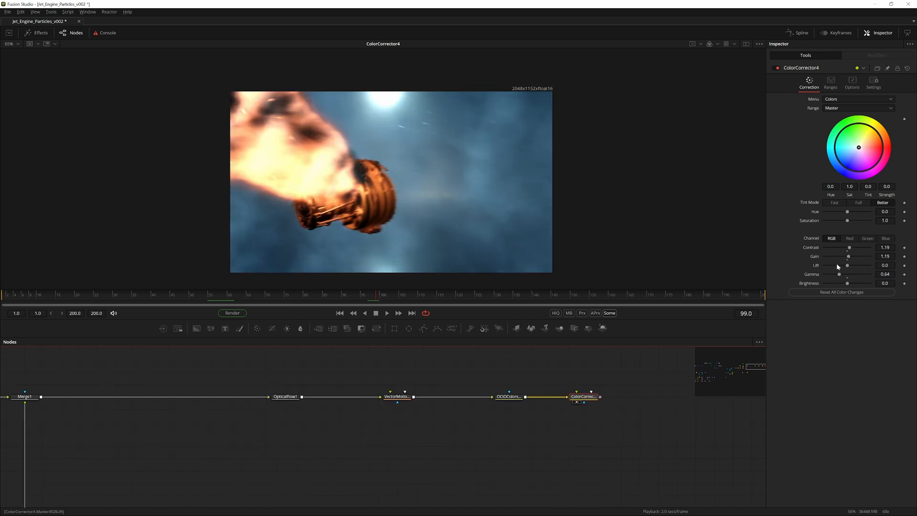
# Step: Lower the color corrector's gamma to about 0.42 for darker midtones
pyautogui.moveTo(842, 274); pyautogui.dragTo(836, 274)
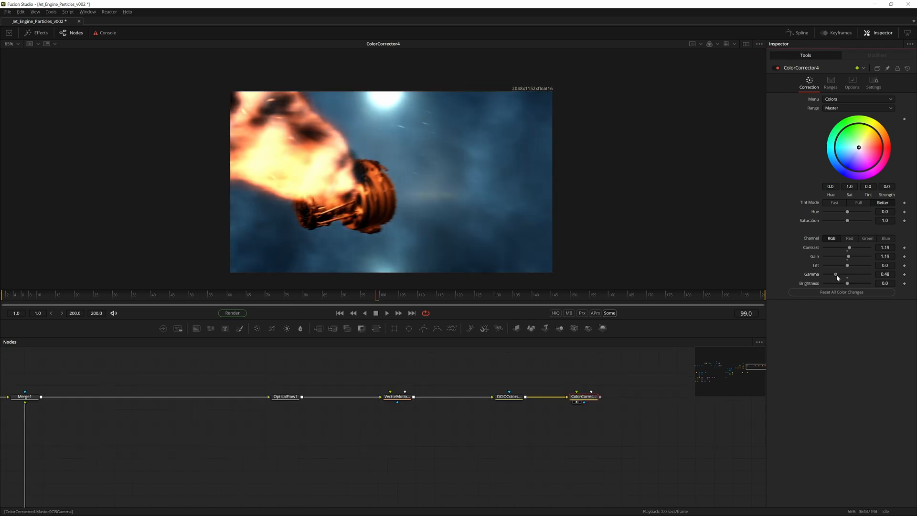
pyautogui.moveTo(837, 274); pyautogui.dragTo(834, 274)
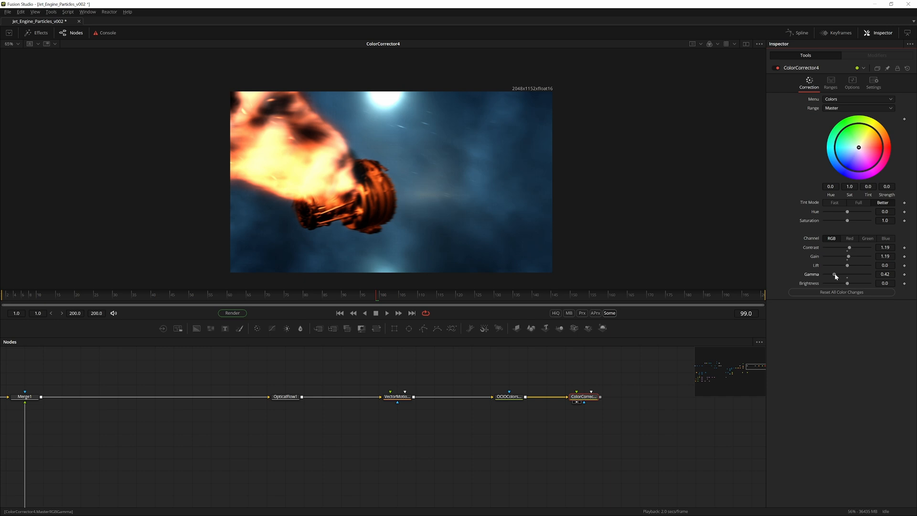
pyautogui.moveTo(847, 256); pyautogui.dragTo(845, 256)
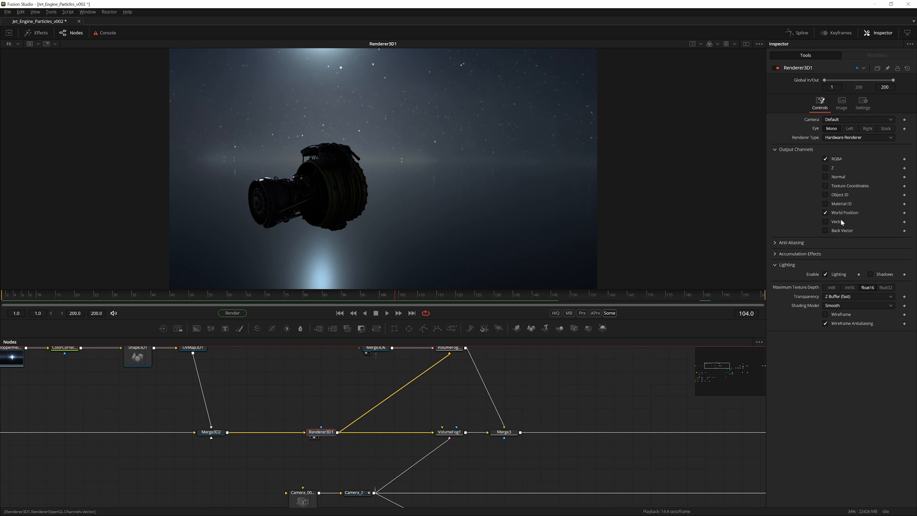
# Step: Enable motion blur on Renderer3D1 and show it in the viewer during playback
pyautogui.click(862, 105)
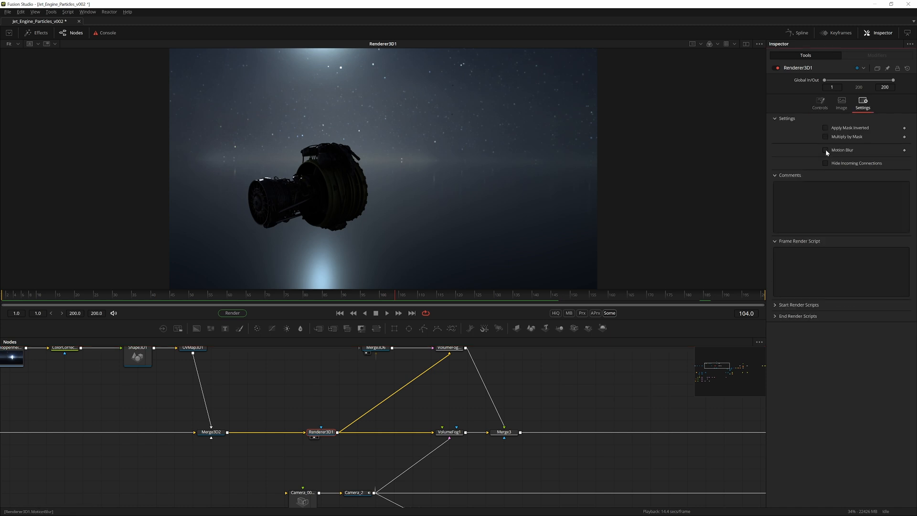
pyautogui.click(825, 150)
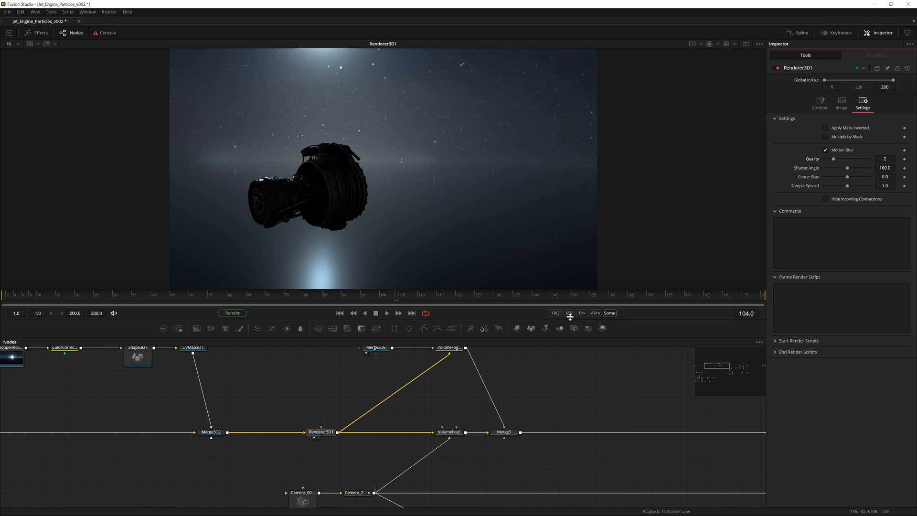
pyautogui.click(567, 314)
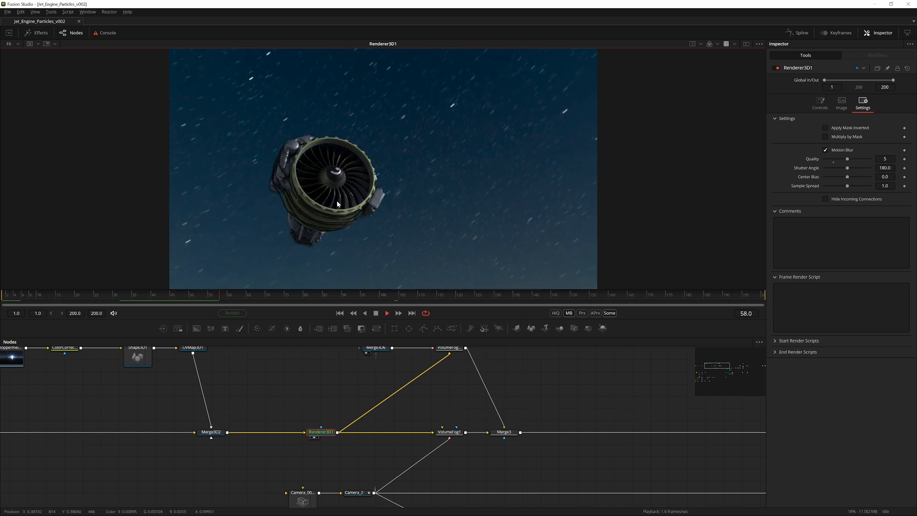
pyautogui.click(386, 314)
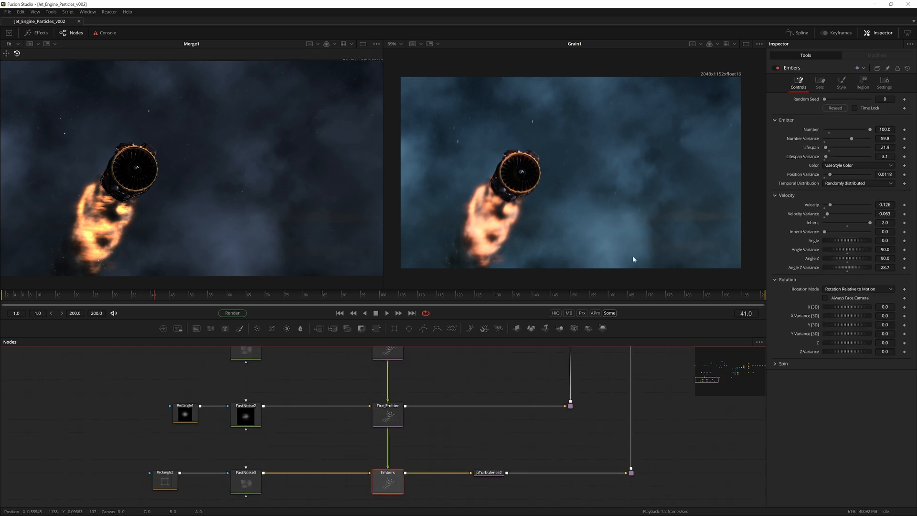
# Step: Select the Embers emitter's Number field, currently 100, to raise the particle count
pyautogui.click(884, 129)
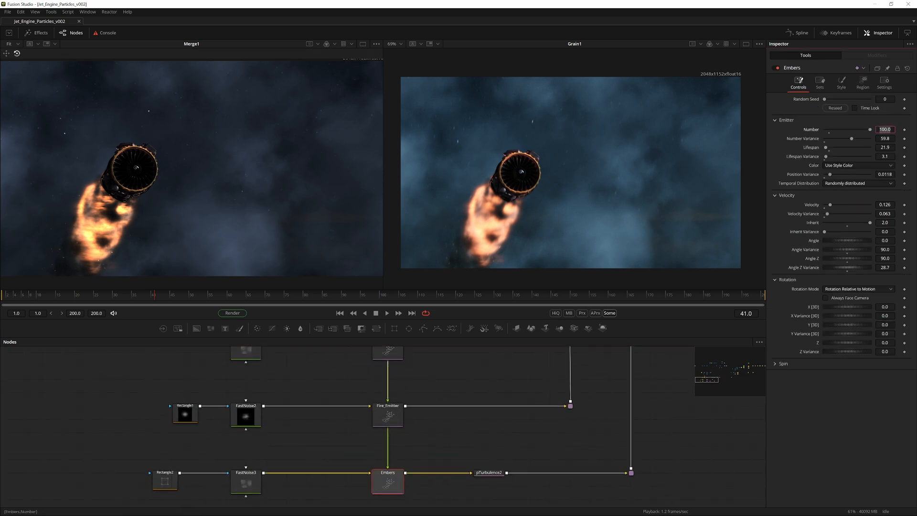